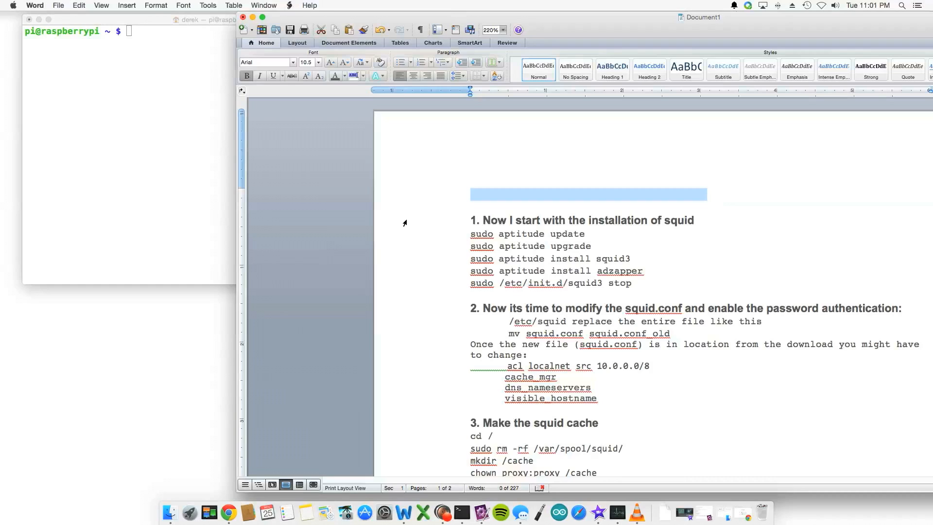
# Read the guide's update and aptitude upgrade commands, highlighting and clearing the upgrade line
pyautogui.click(596, 197)
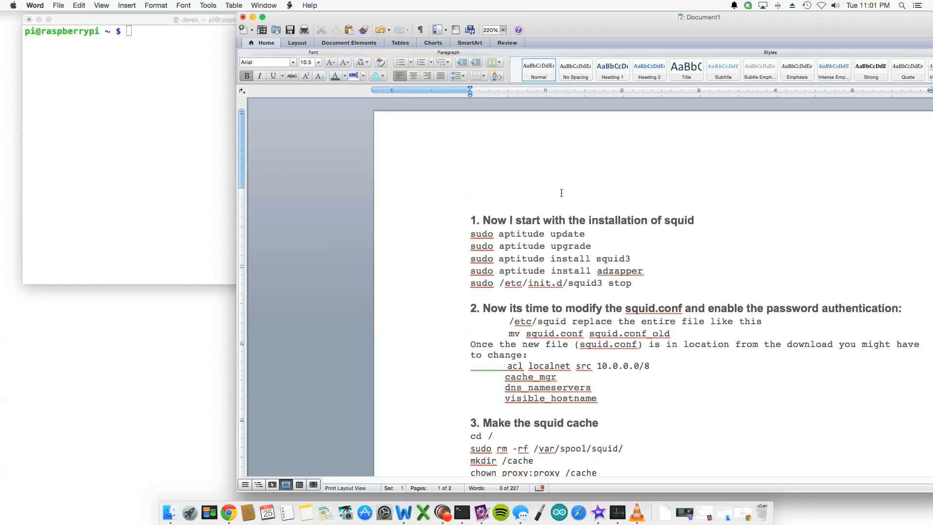
pyautogui.click(471, 207)
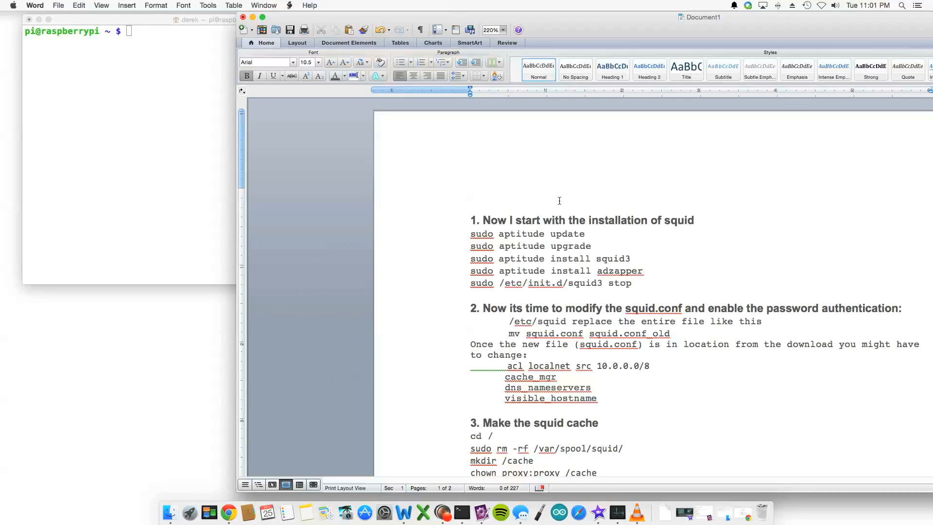
pyautogui.click(470, 208)
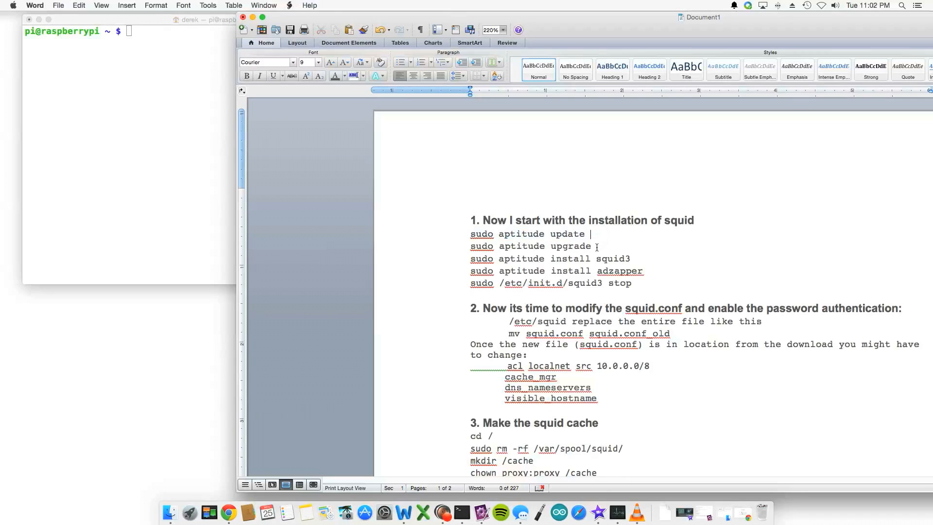
pyautogui.moveTo(502, 246); pyautogui.dragTo(592, 246)
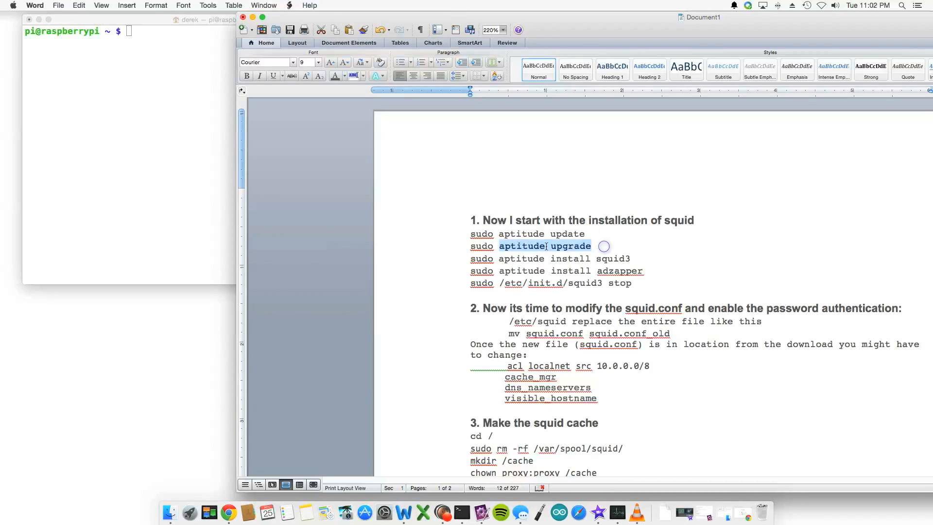
pyautogui.click(648, 259)
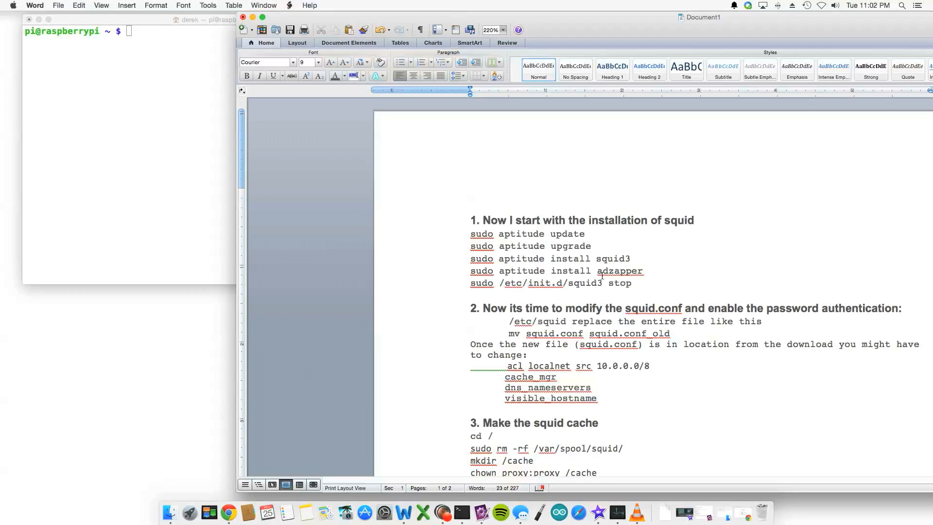
# Review the adzapper package name, scroll on to section 4 and bring the Pi terminal forward
pyautogui.moveTo(470, 258); pyautogui.dragTo(642, 270)
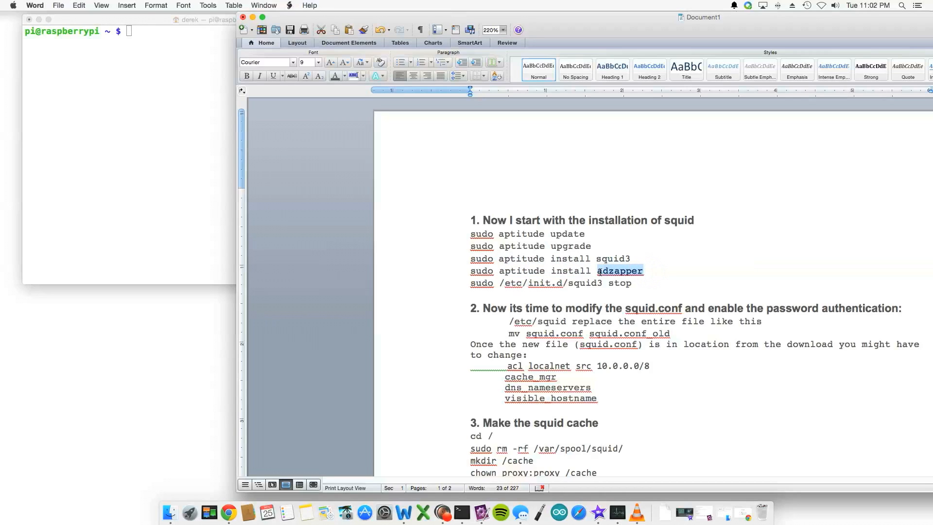
pyautogui.click(658, 269)
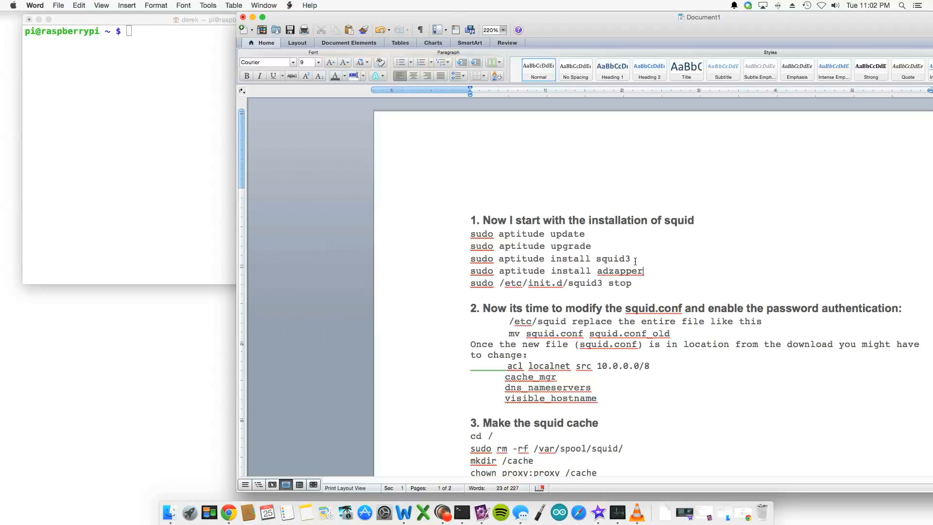
pyautogui.doubleClick(619, 271)
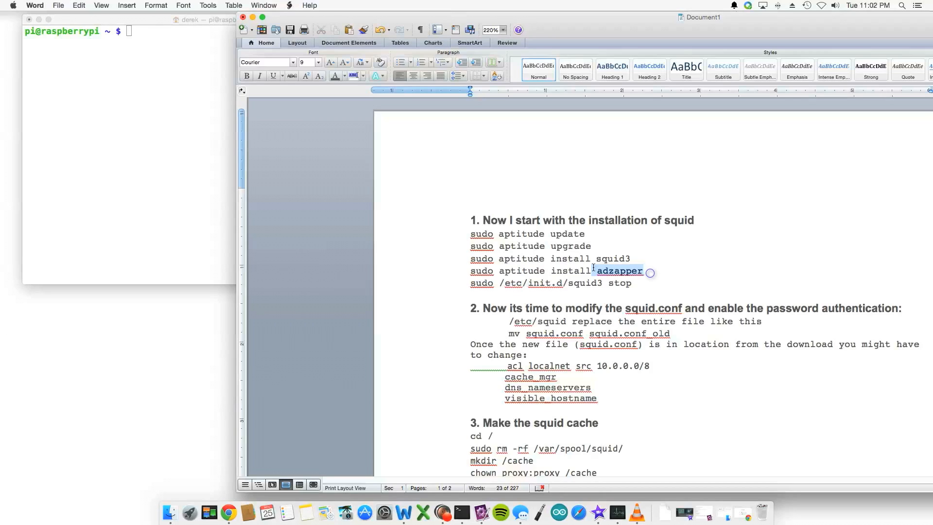
pyautogui.click(654, 283)
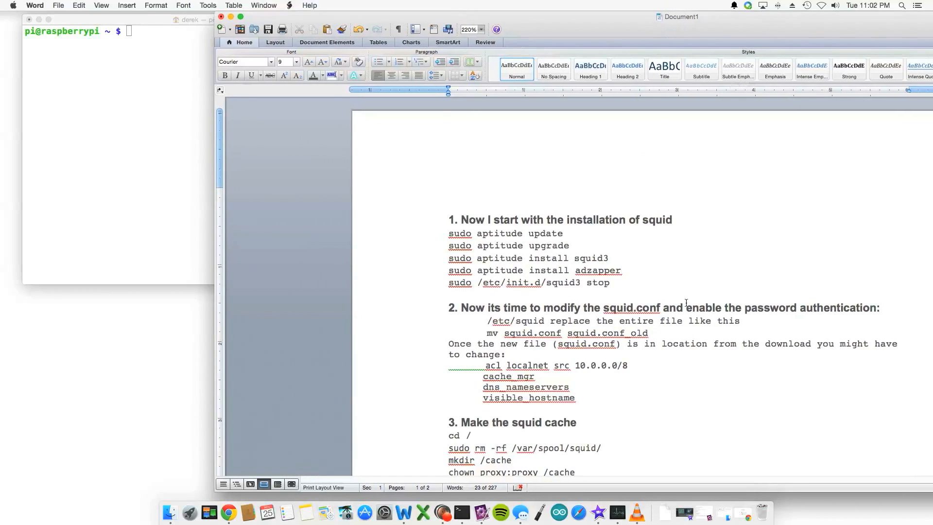
pyautogui.scroll(-3)
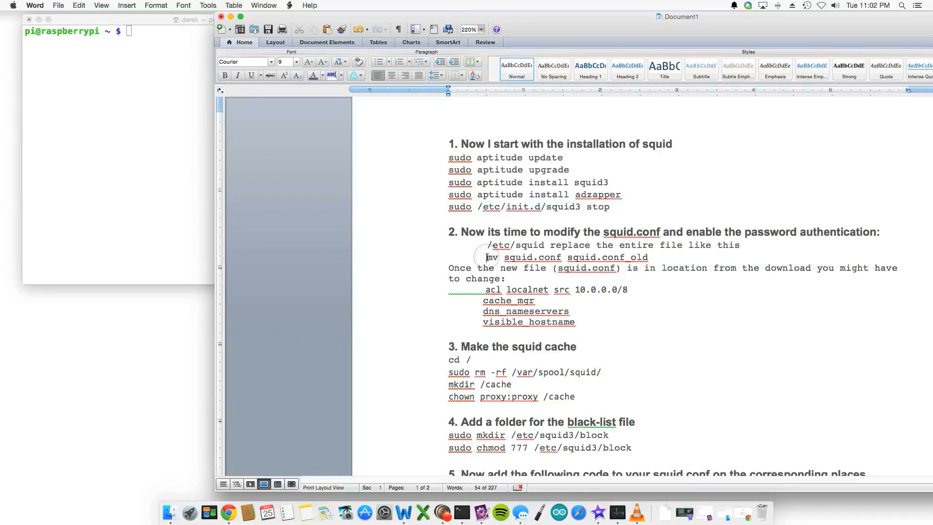
pyautogui.moveTo(488, 244); pyautogui.dragTo(545, 245)
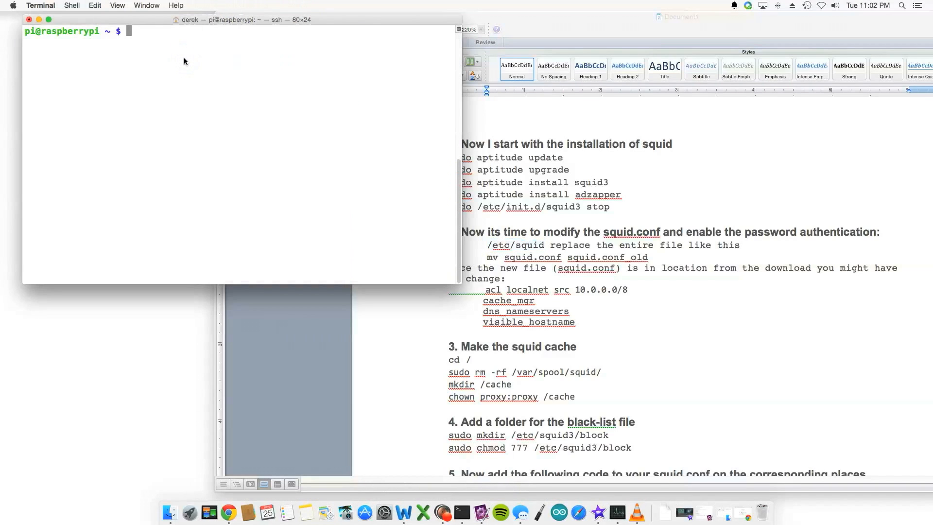
# Change the Pi shell into /etc/squid3/
pyautogui.write('cd /')
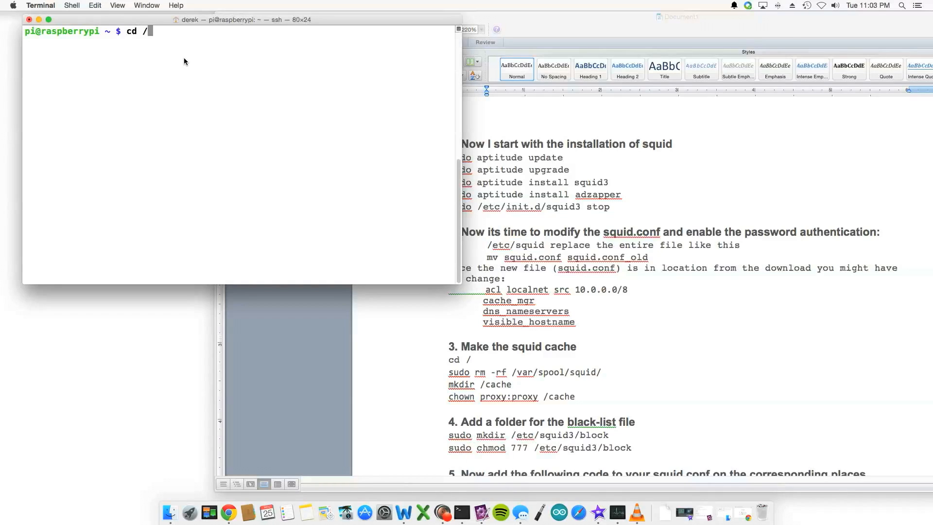
pyautogui.write('etc/')
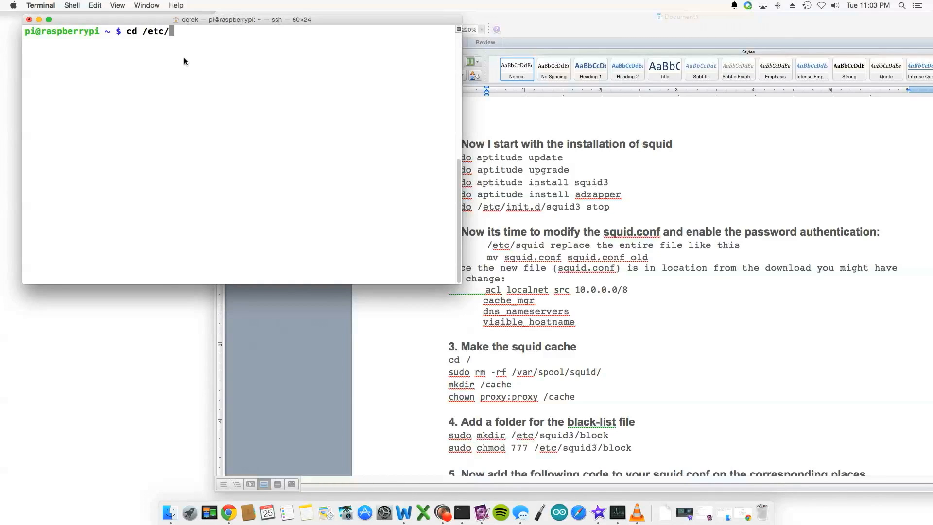
pyautogui.write('squid3/')
pyautogui.write('ls')
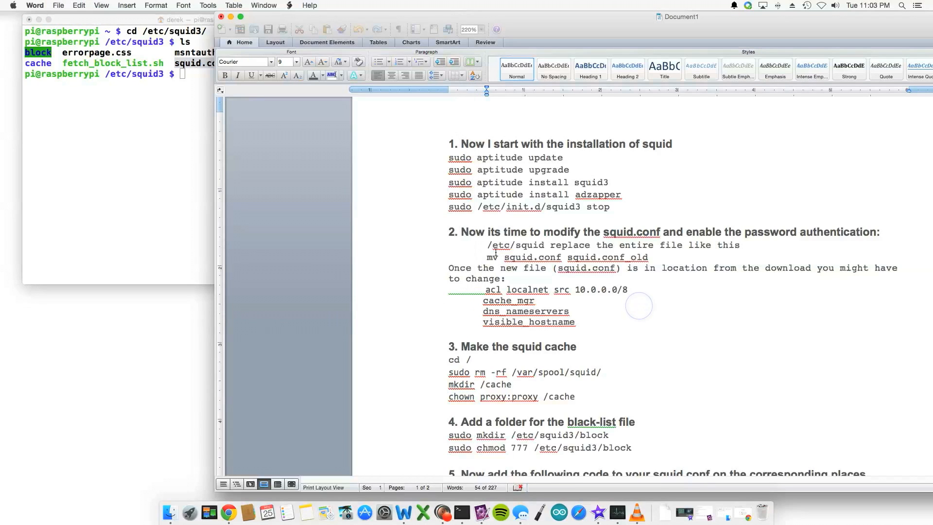
pyautogui.moveTo(487, 256); pyautogui.dragTo(601, 257)
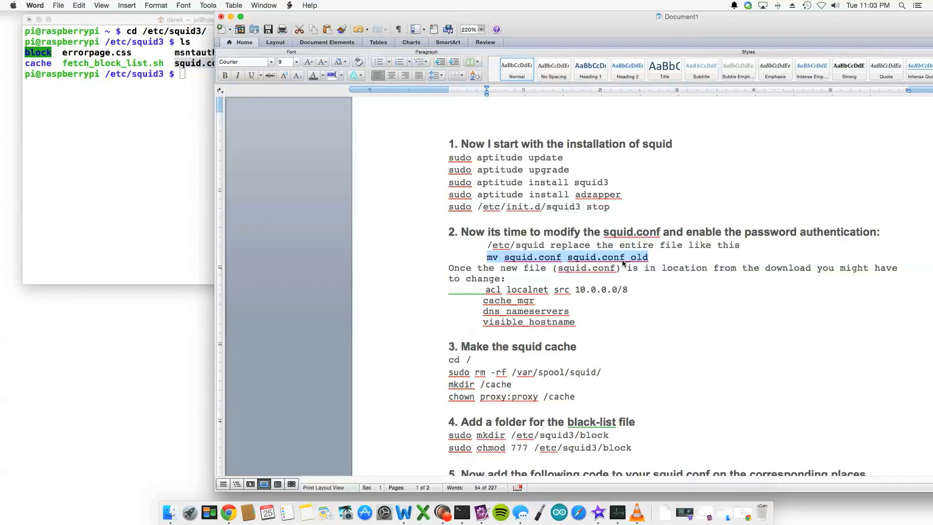
pyautogui.click(652, 257)
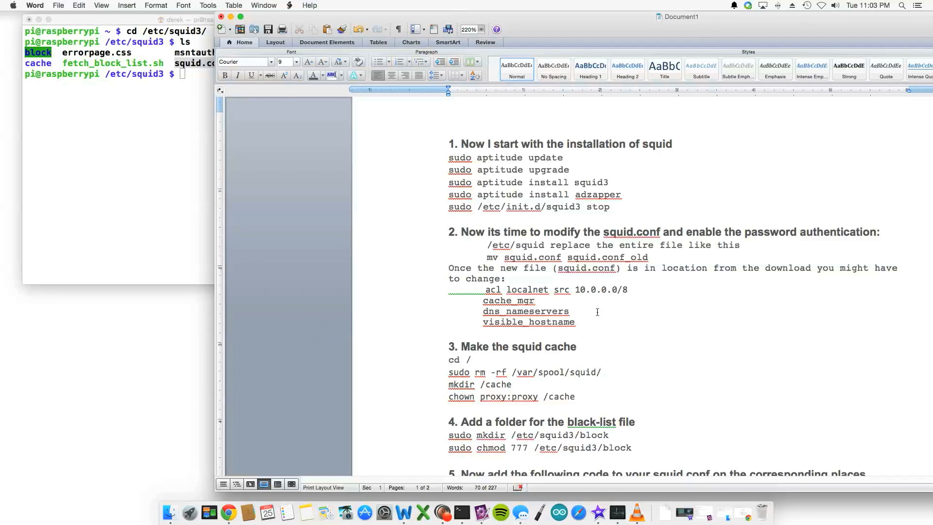
# Try example nameserver addresses 10.0.1 and 192.168.1.1 after dns_nameservers, then remove them
pyautogui.click(573, 311)
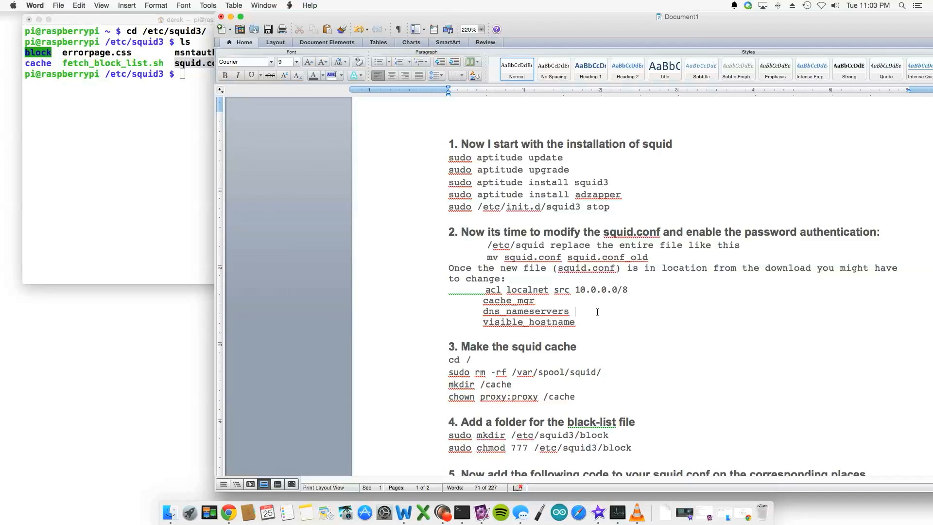
pyautogui.write('10.0.1')
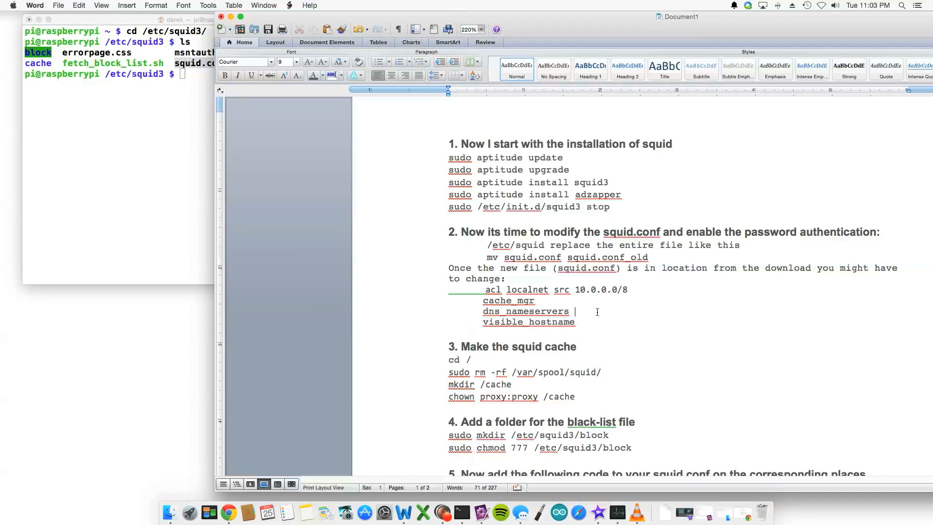
pyautogui.write('192')
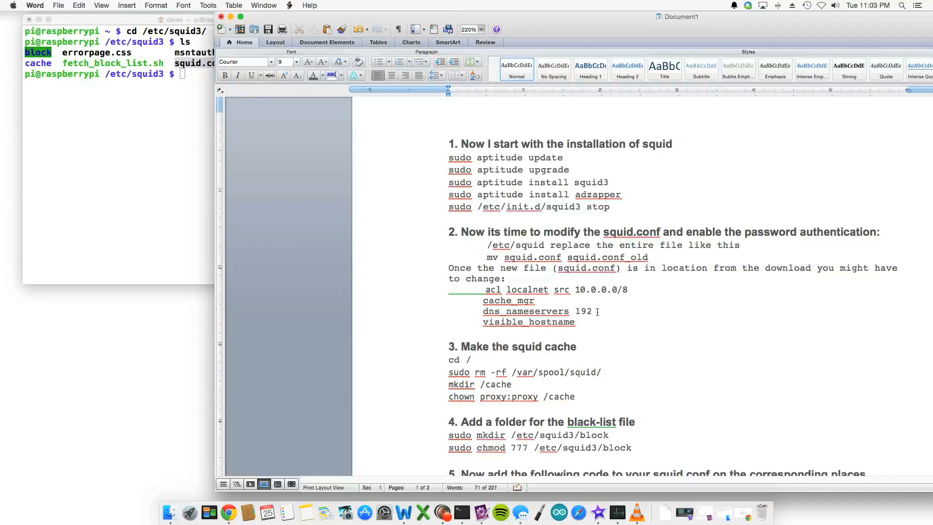
pyautogui.write('168.')
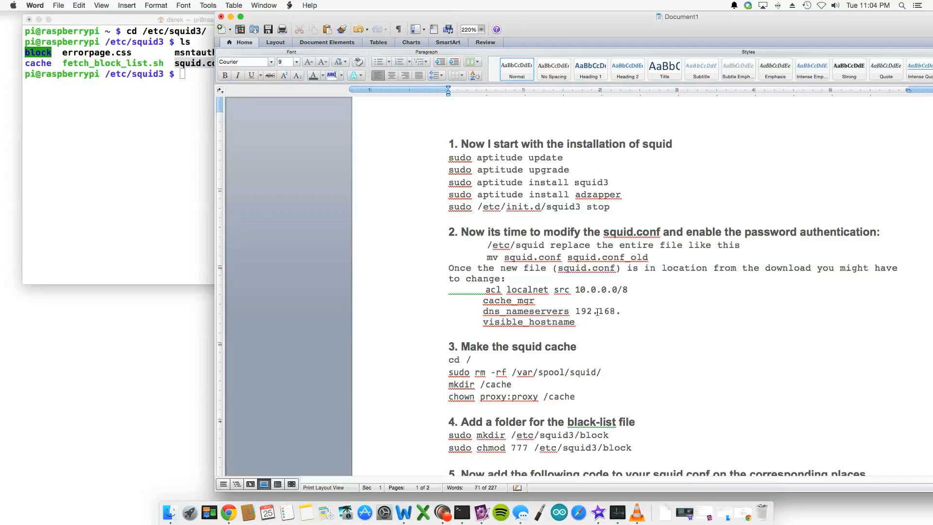
pyautogui.write('.1')
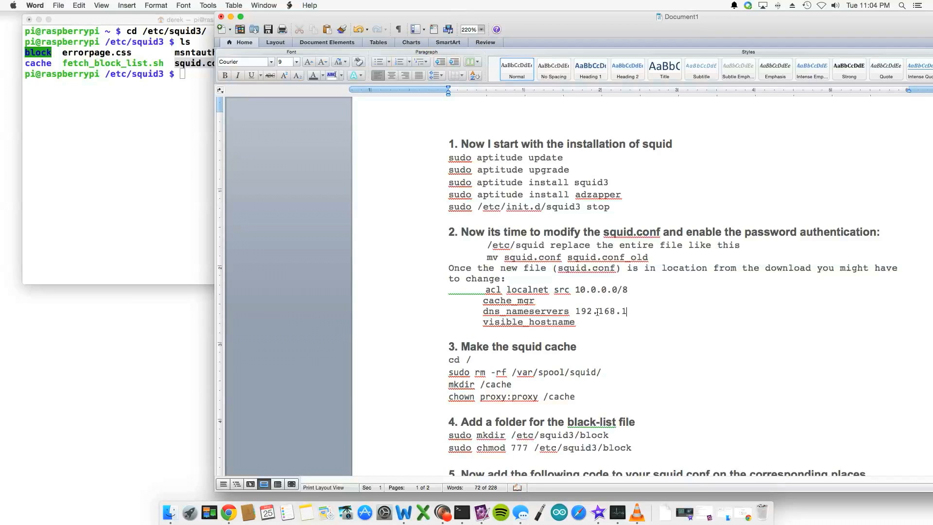
pyautogui.write('.1')
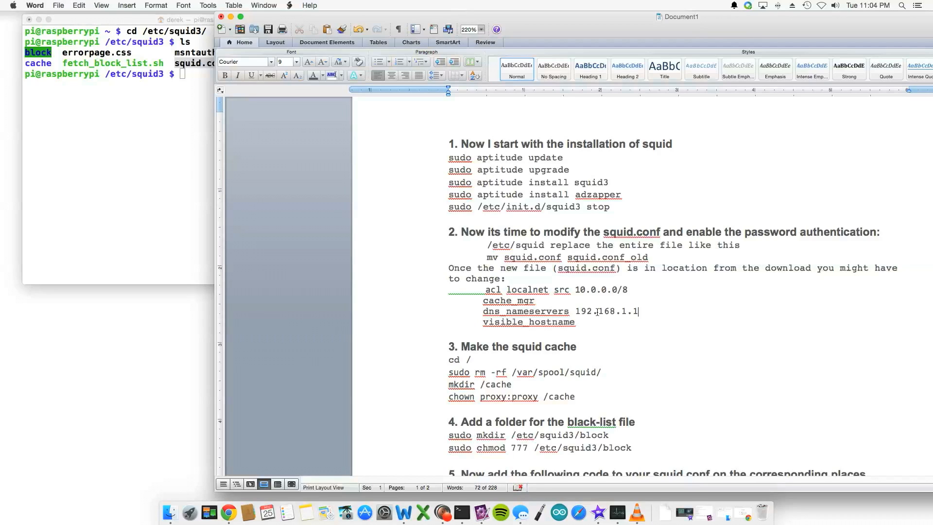
pyautogui.press('backspace')
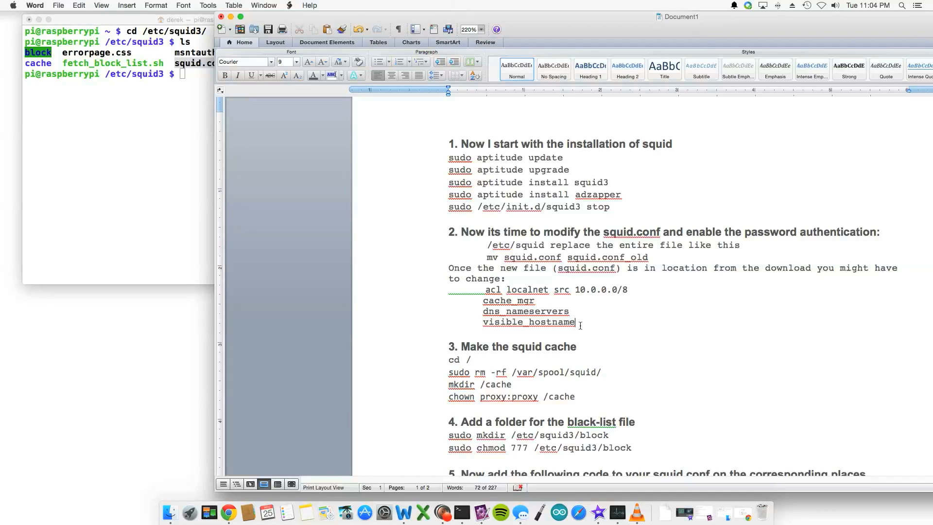
# Try hostname pi1 after visible_hostname, then remove it again
pyautogui.write('pi')
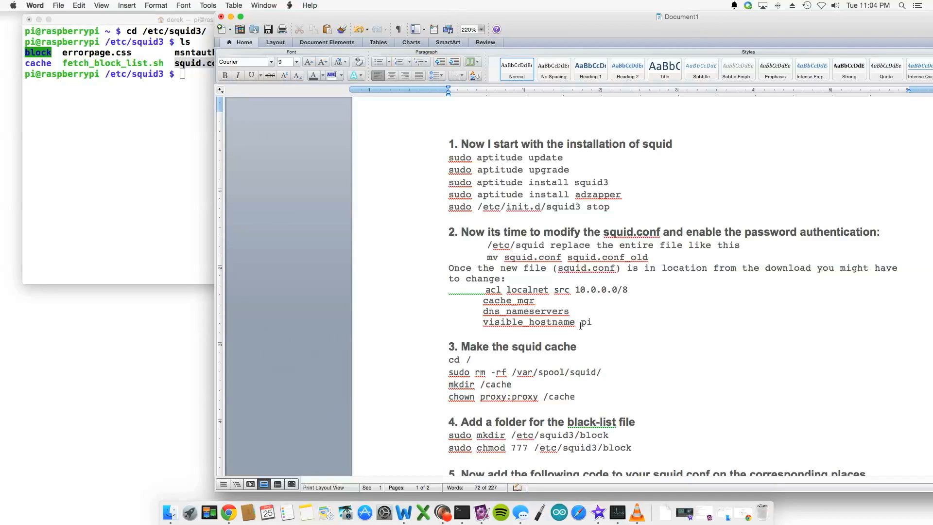
pyautogui.write('1')
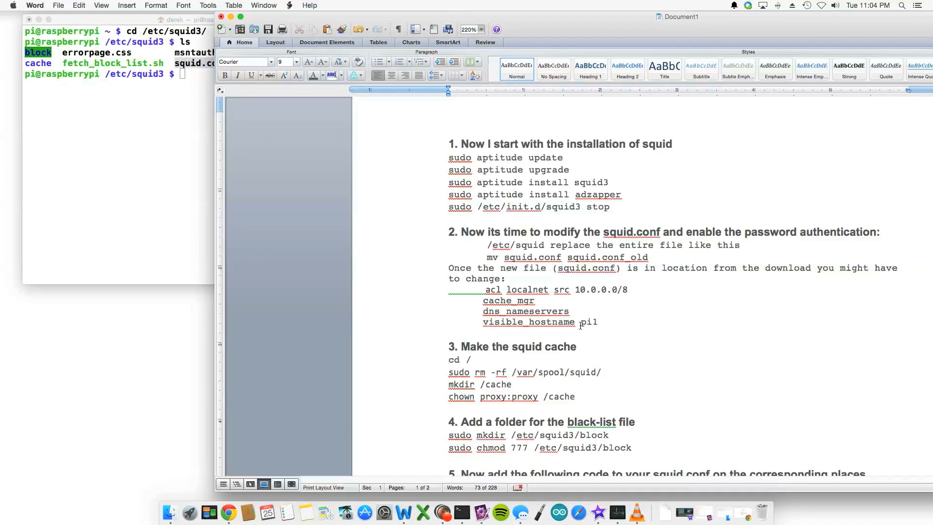
pyautogui.press('backspace')
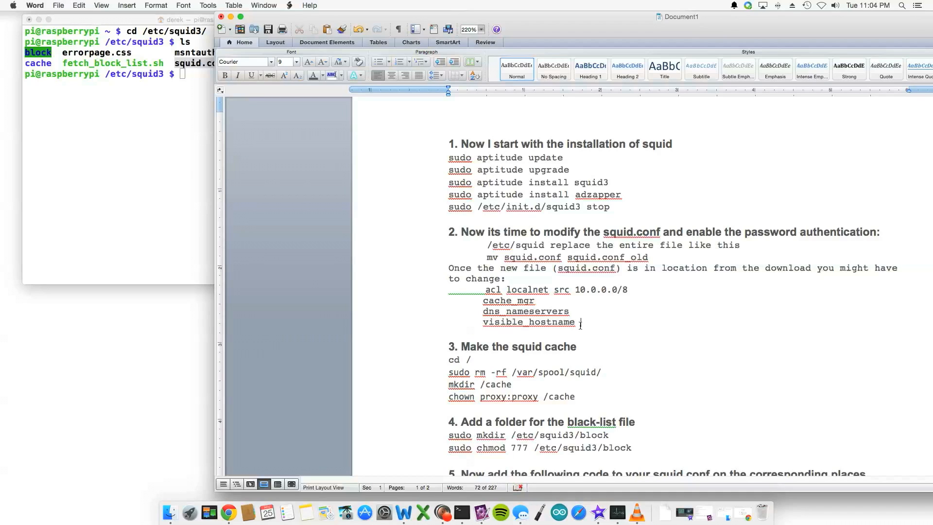
pyautogui.moveTo(578, 318)
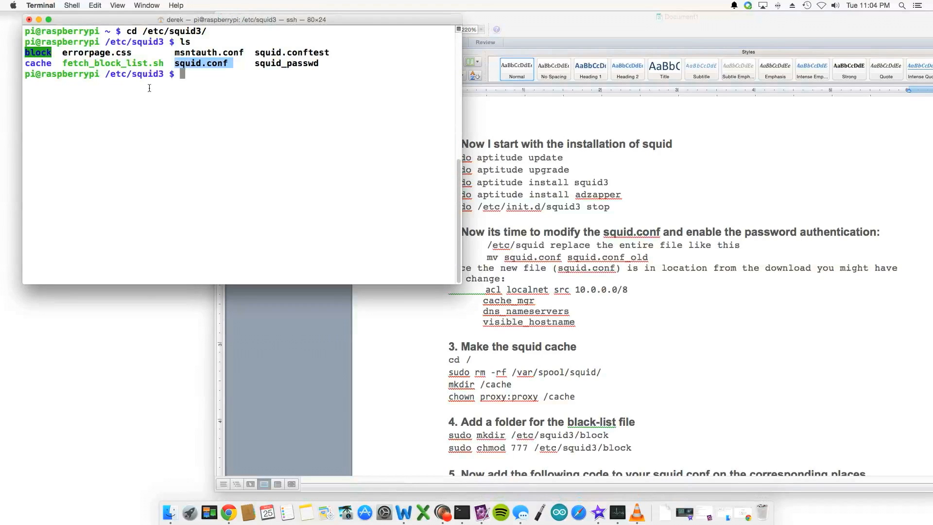
# Scroll the guide down to the squid cache-making step beside the root listing
pyautogui.click(755, 338)
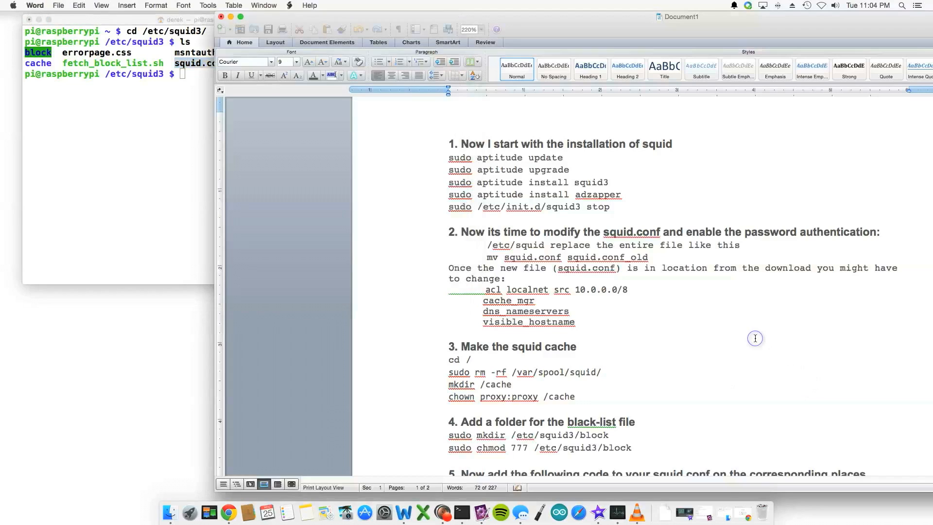
pyautogui.scroll(-3)
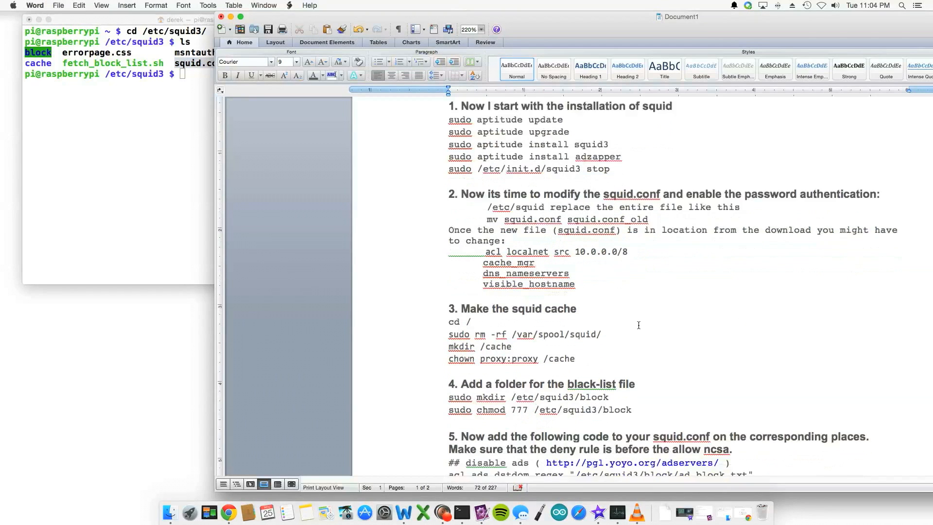
pyautogui.scroll(-3)
pyautogui.write('cd /')
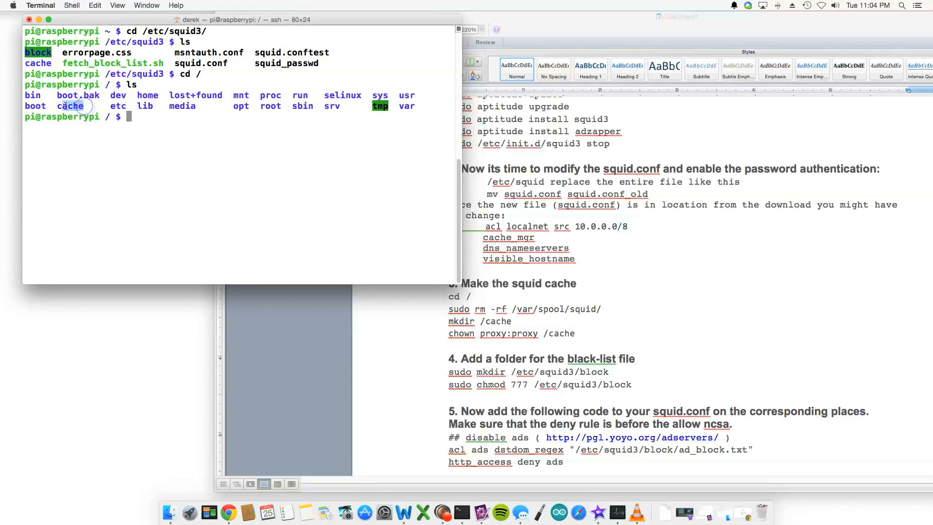
pyautogui.click(514, 305)
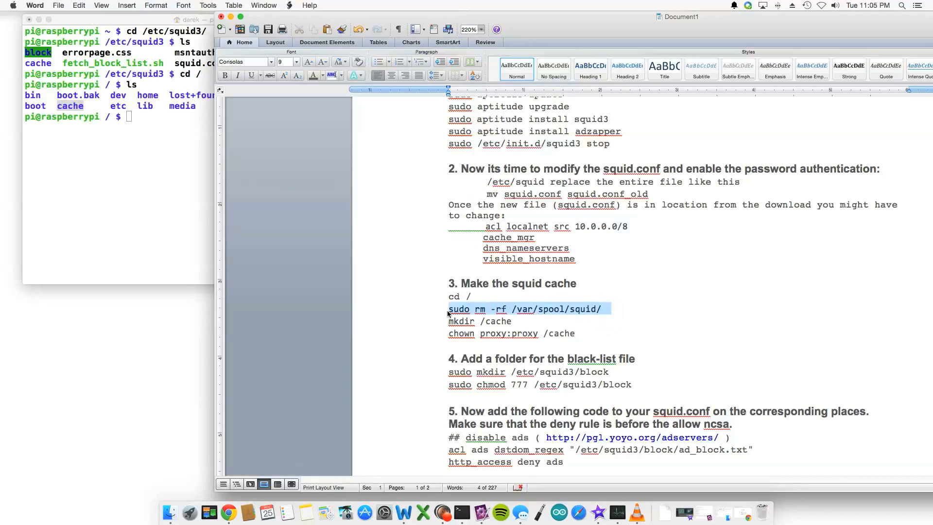
pyautogui.click(520, 321)
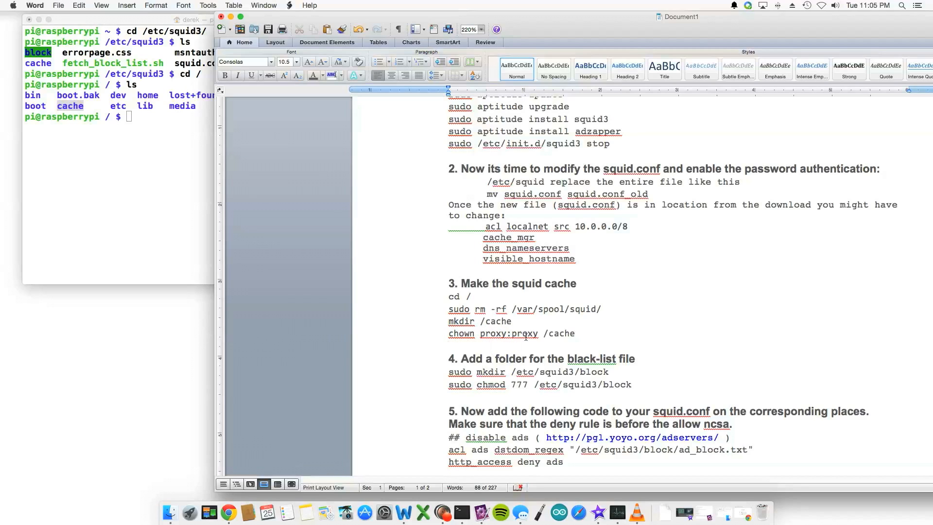
# List the root folder with ls -la to check cache is owned by proxy
pyautogui.click(581, 334)
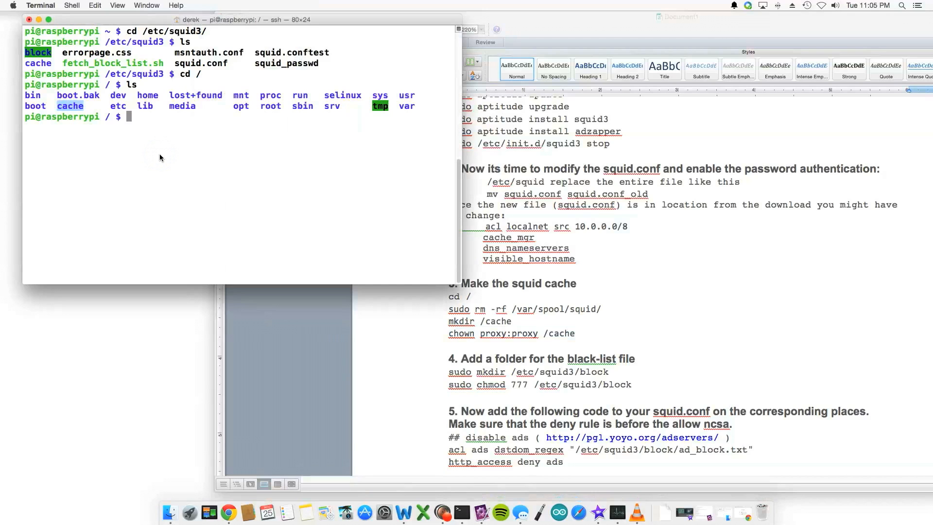
pyautogui.write('ls')
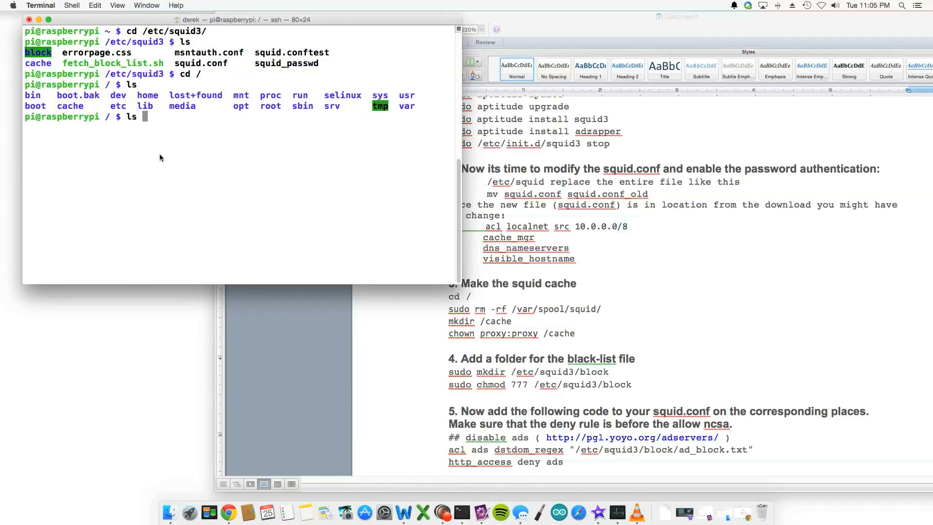
pyautogui.write('ls -la')
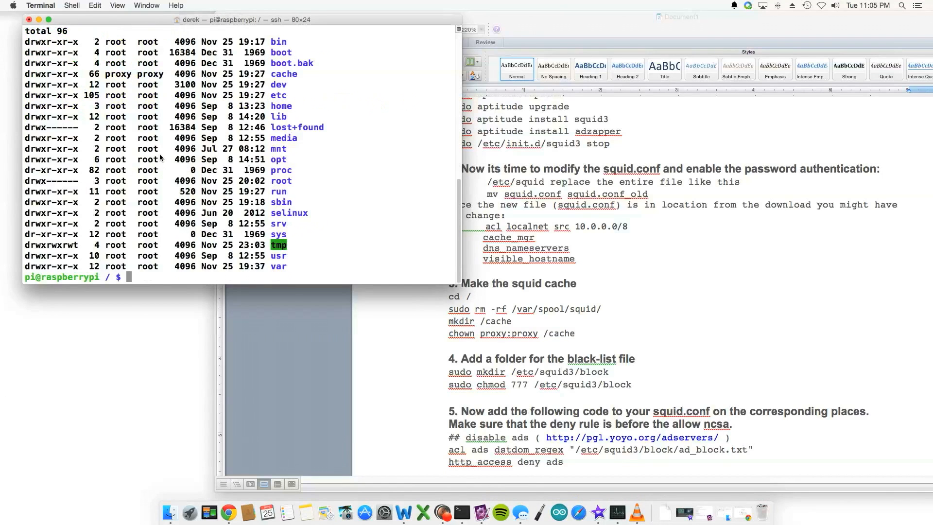
pyautogui.moveTo(278, 85)
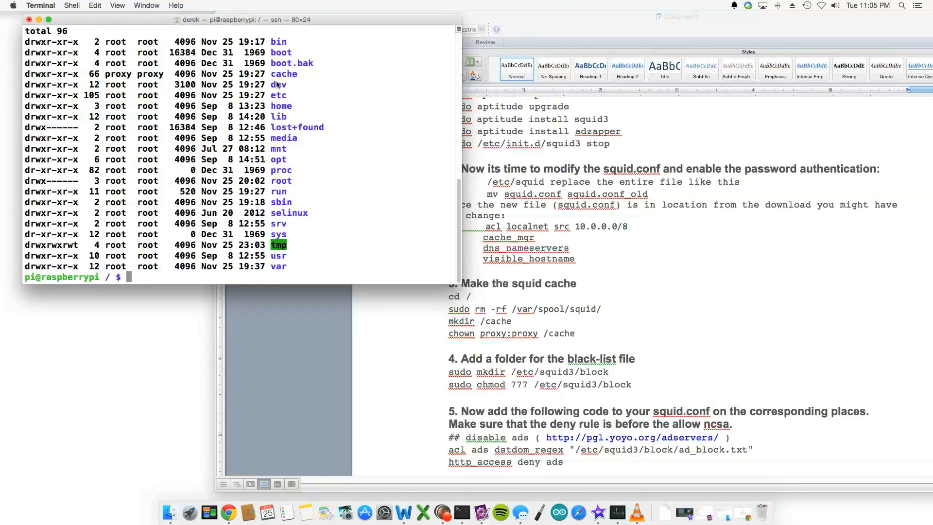
pyautogui.moveTo(126, 75)
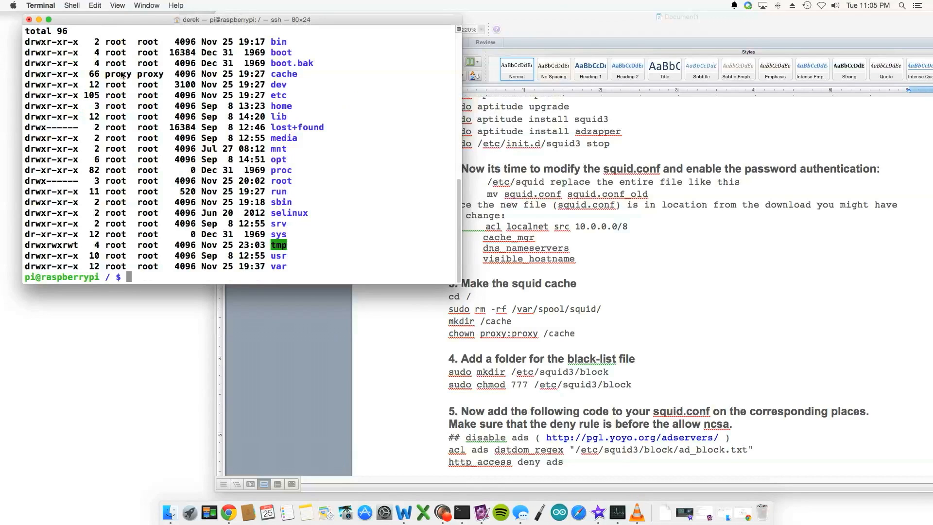
pyautogui.moveTo(192, 77)
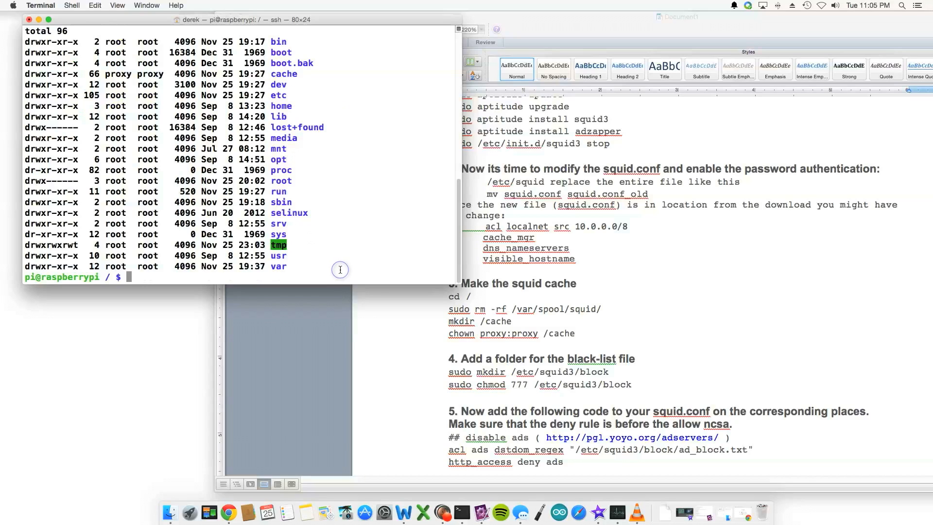
pyautogui.moveTo(535, 354)
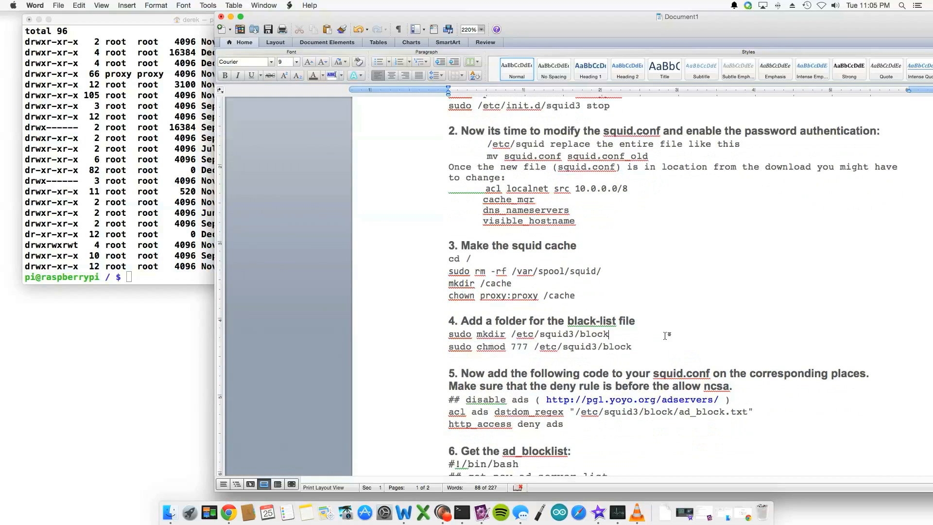
pyautogui.scroll(-3)
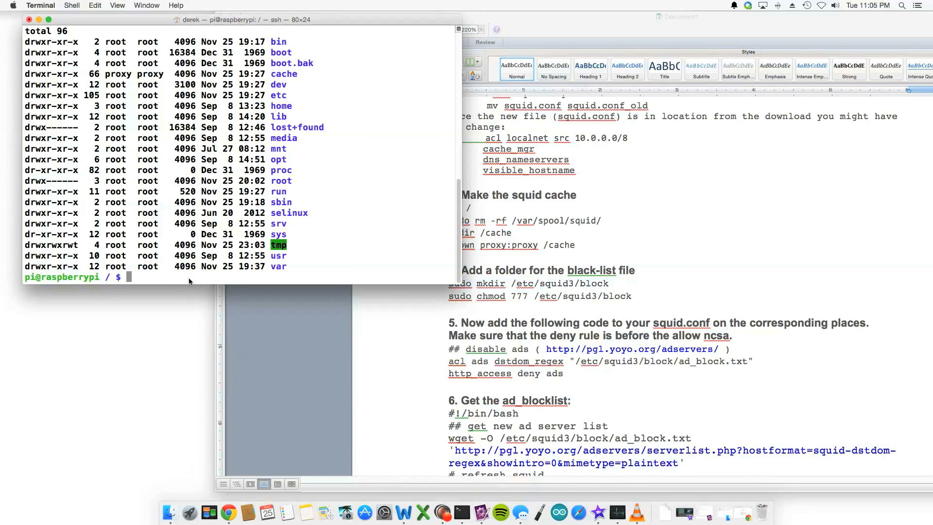
# Change back into /etc/squid3/ to see the block folder
pyautogui.write('cd /etc/')
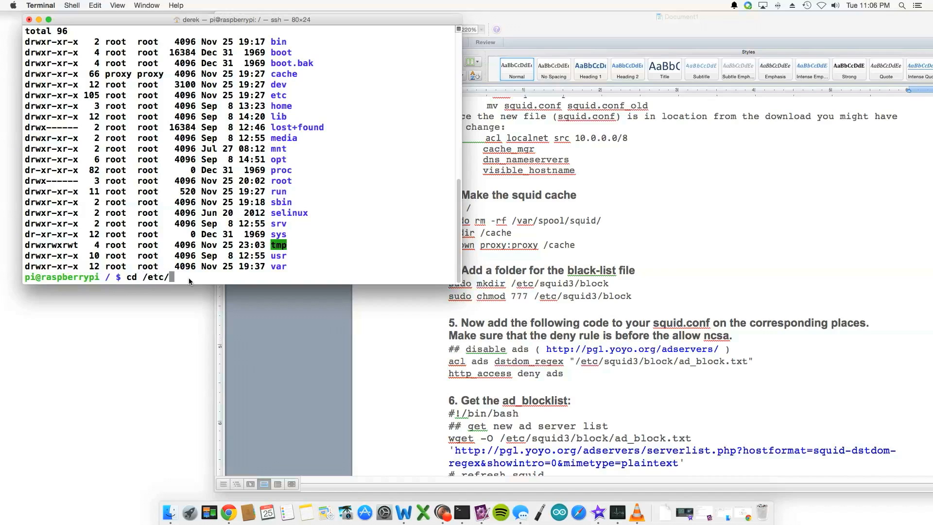
pyautogui.write('squid3/')
pyautogui.write('ls')
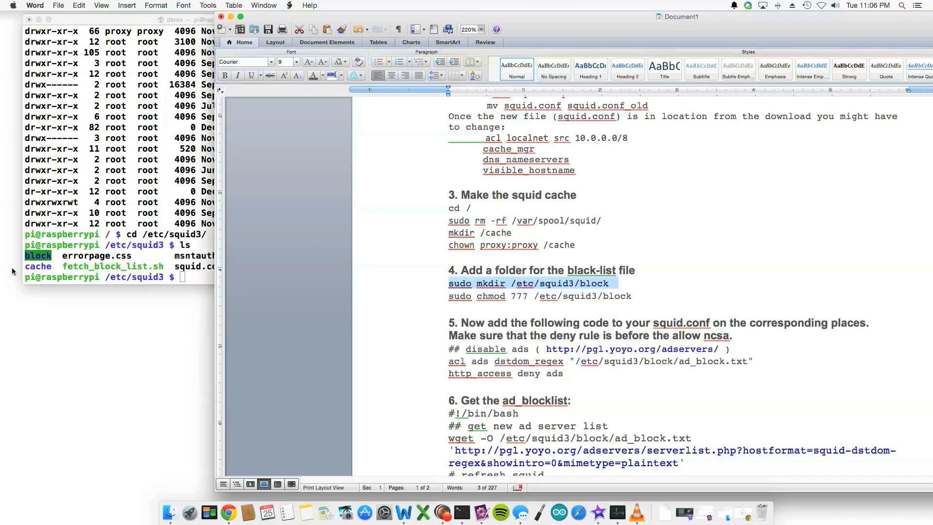
pyautogui.moveTo(386, 296)
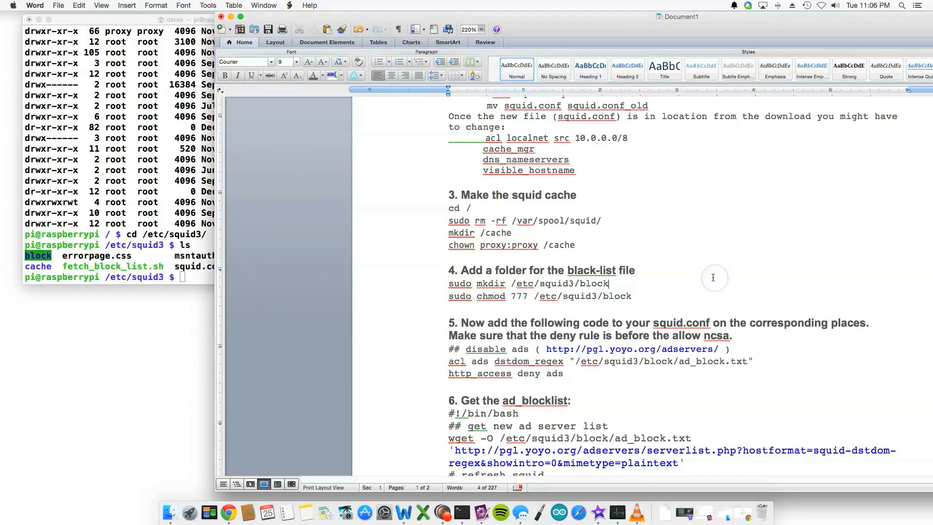
pyautogui.scroll(-3)
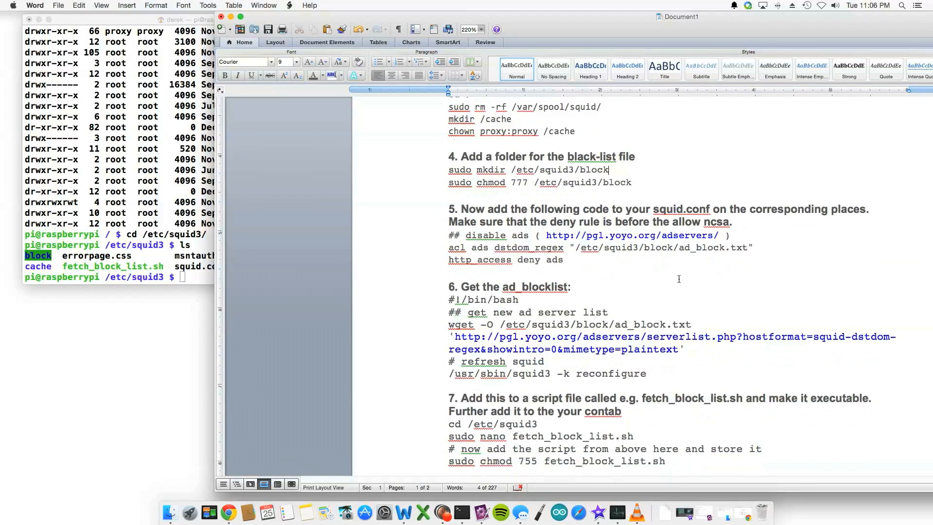
pyautogui.moveTo(461, 207); pyautogui.dragTo(564, 260)
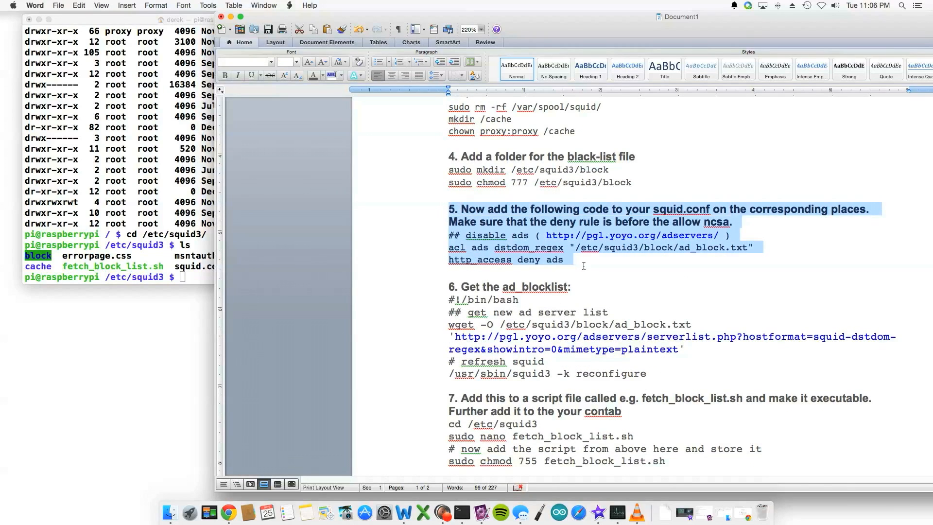
pyautogui.click(575, 260)
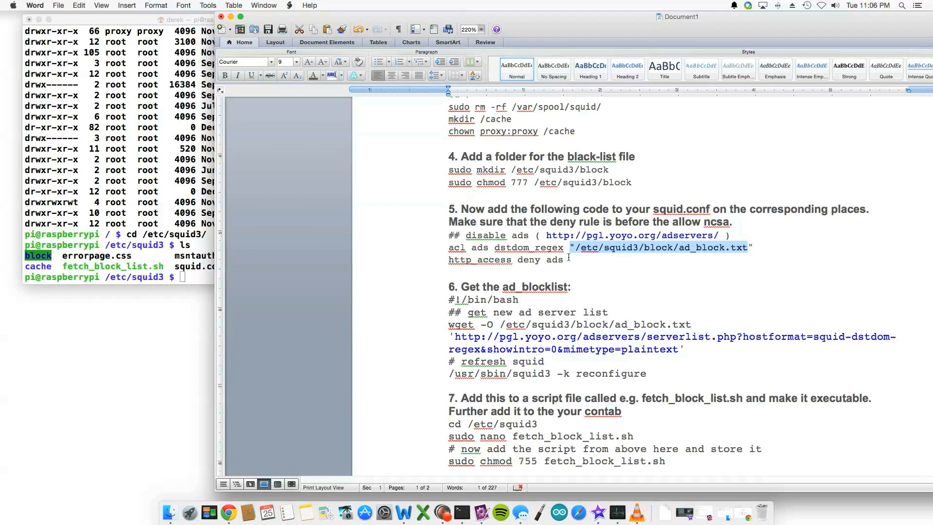
pyautogui.moveTo(631, 270)
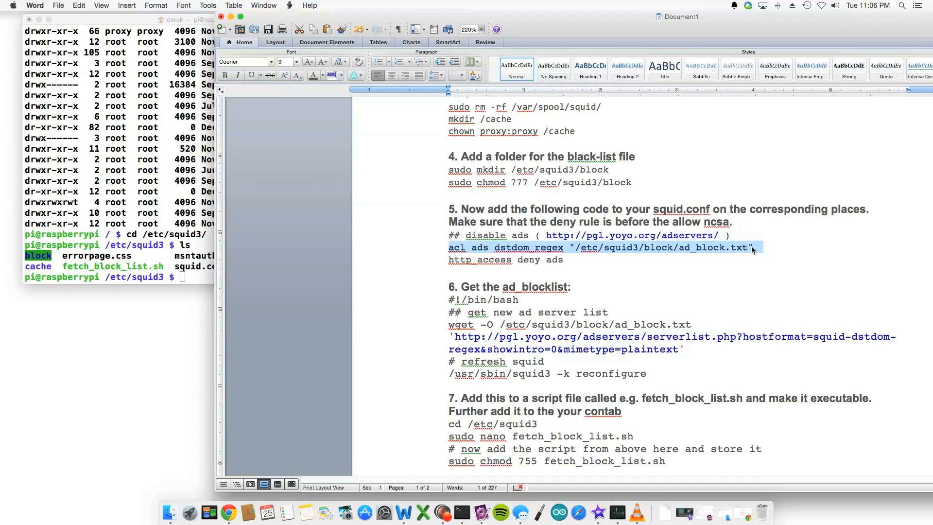
pyautogui.moveTo(753, 247); pyautogui.dragTo(466, 235)
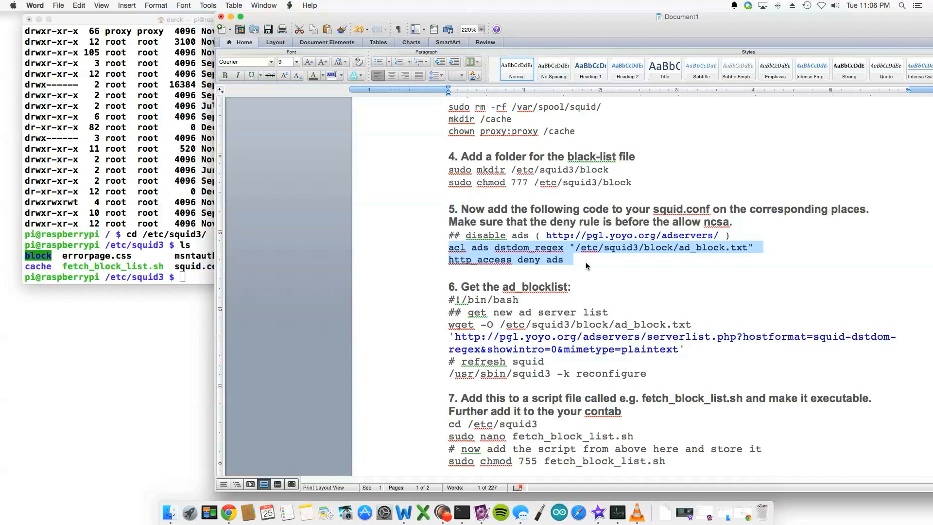
pyautogui.click(565, 259)
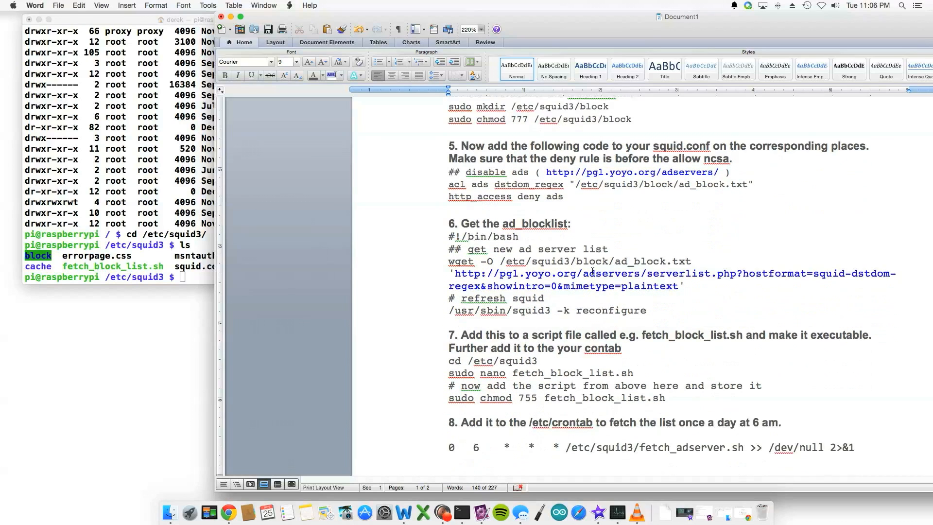
# Enter the block folder, confirm the path with pwd and list ad_block.txt
pyautogui.scroll(-3)
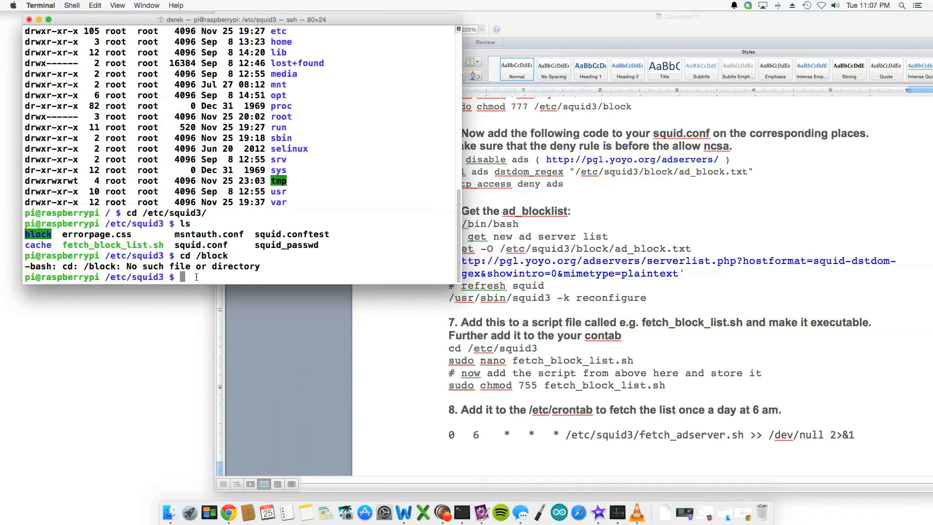
pyautogui.write('cd block')
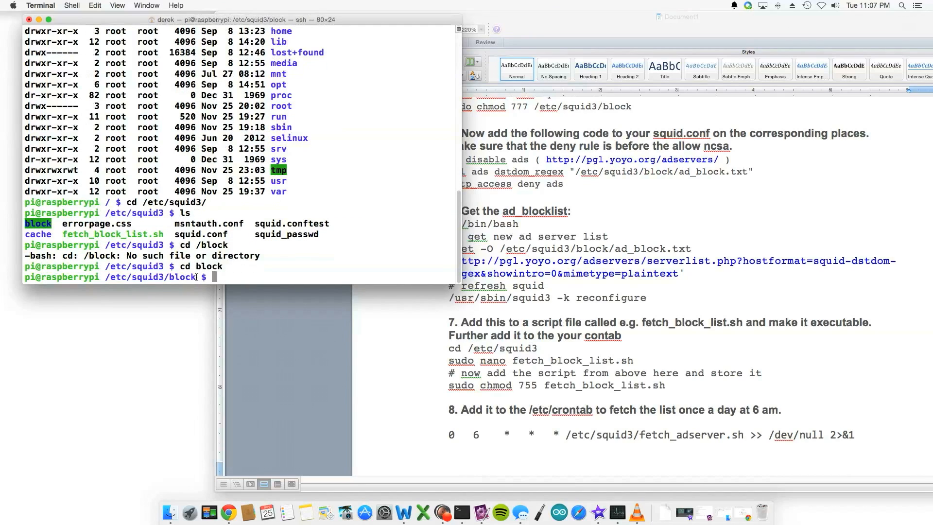
pyautogui.write('pw')
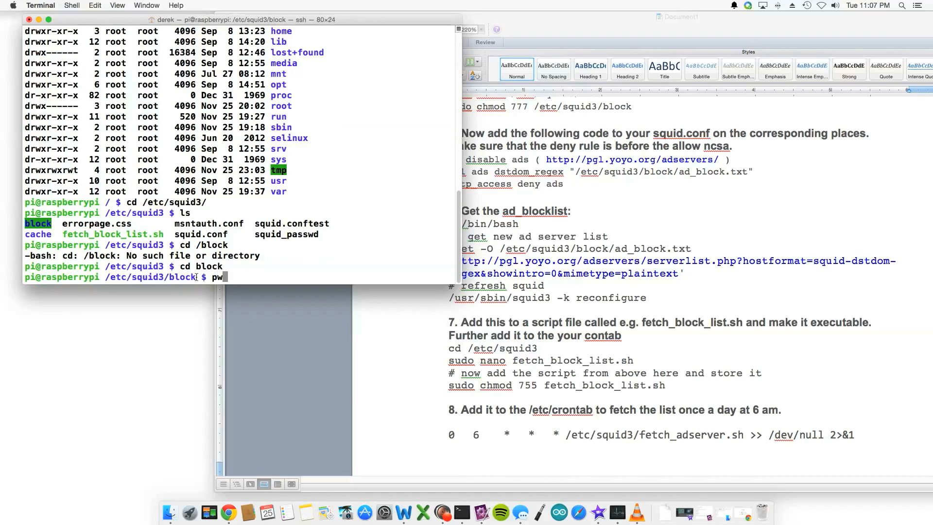
pyautogui.press('Return')
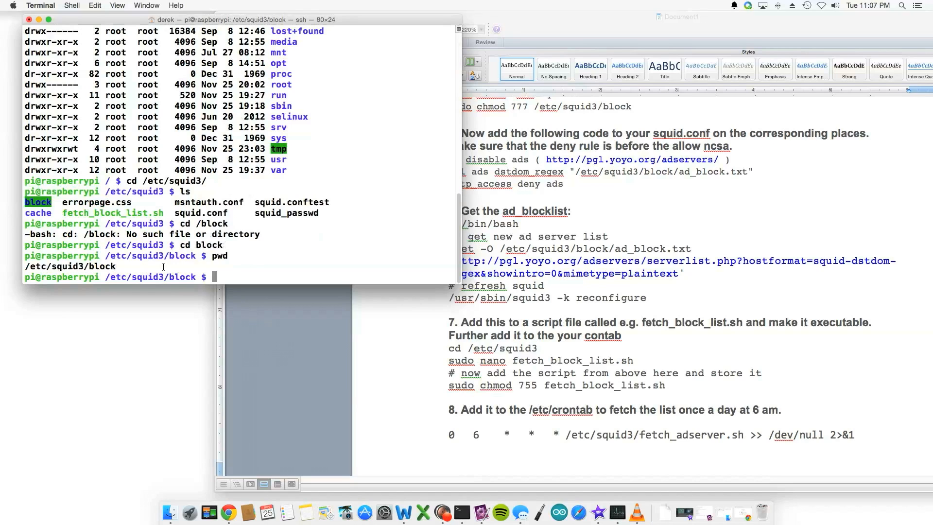
pyautogui.write('ls')
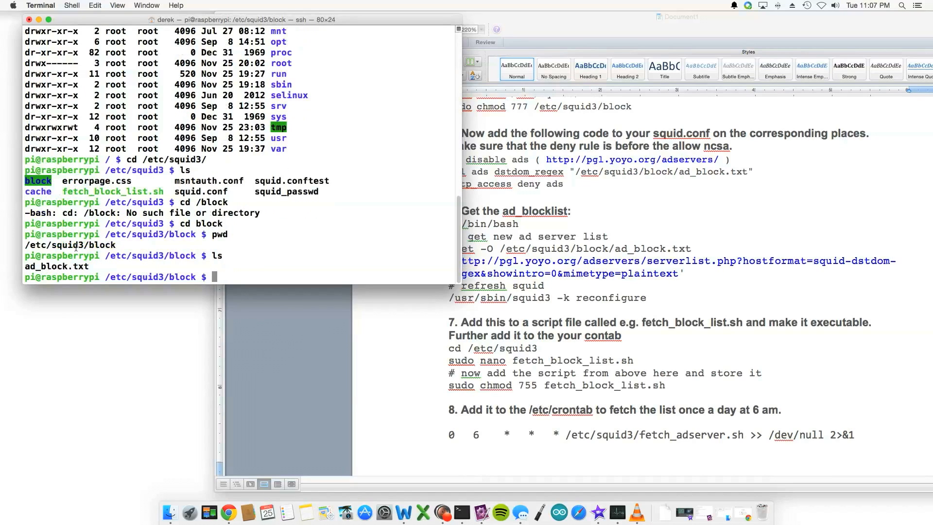
pyautogui.doubleClick(57, 266)
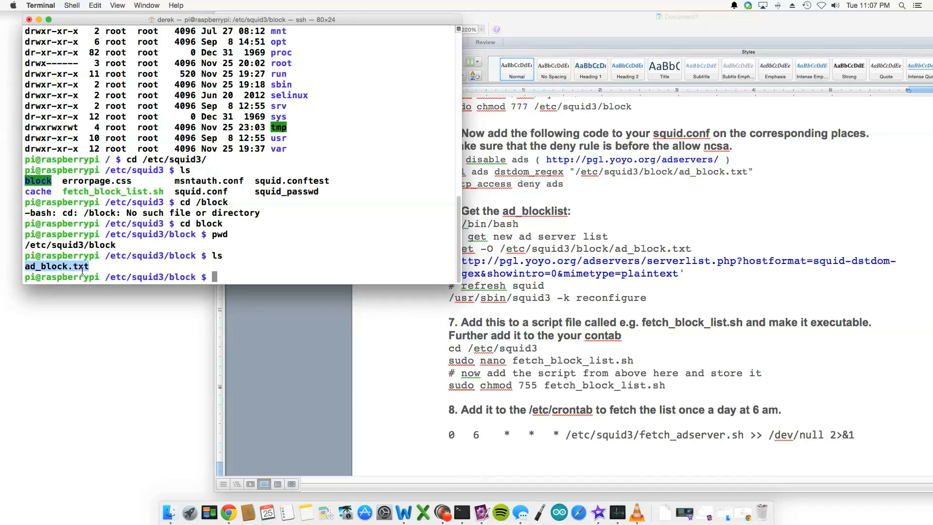
pyautogui.moveTo(165, 268)
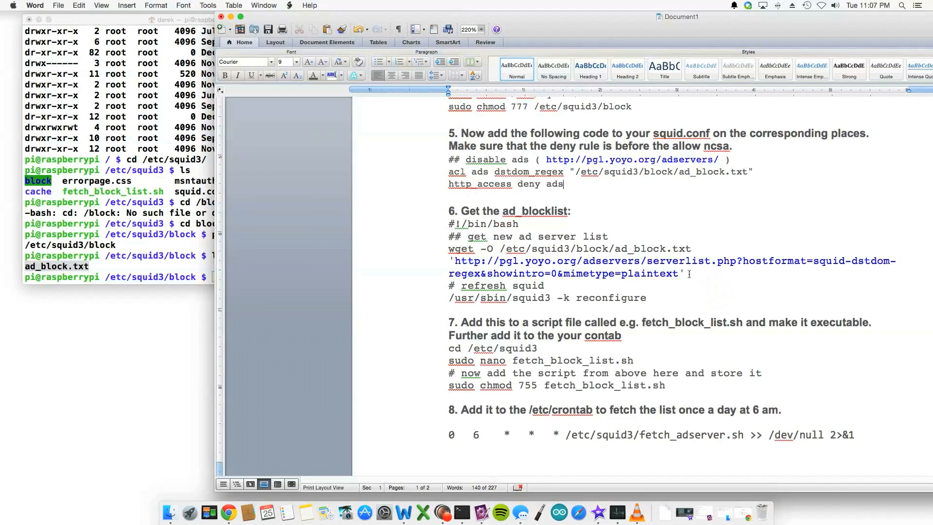
# Mark the step 6 wget command that downloads the ad list
pyautogui.moveTo(449, 248); pyautogui.dragTo(689, 274)
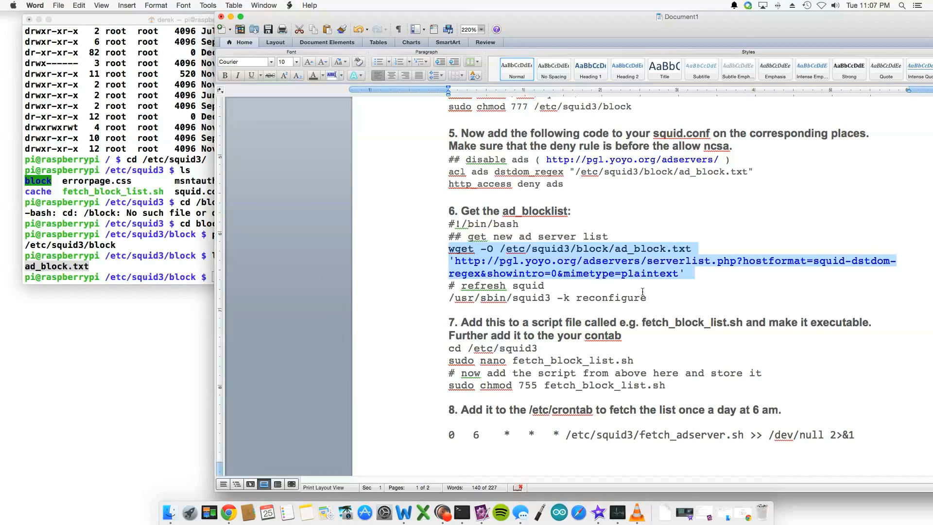
pyautogui.moveTo(640, 263)
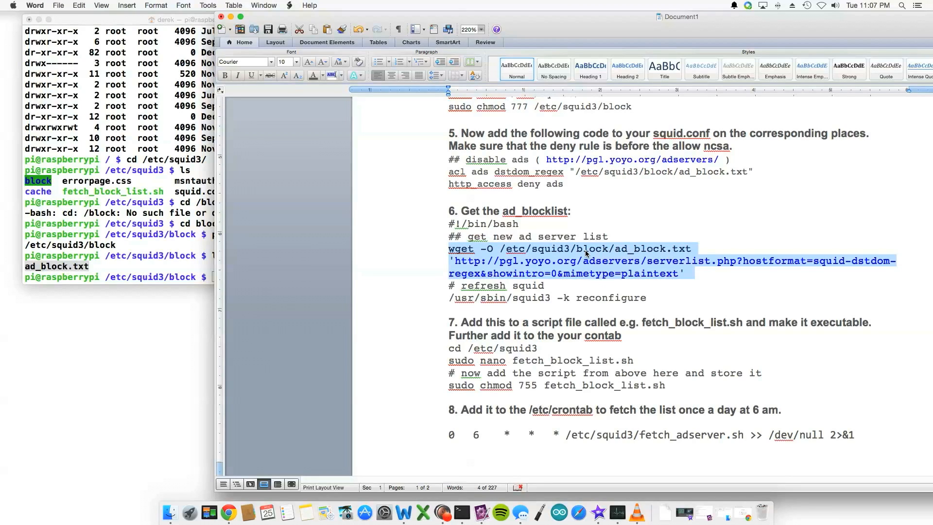
pyautogui.moveTo(662, 251)
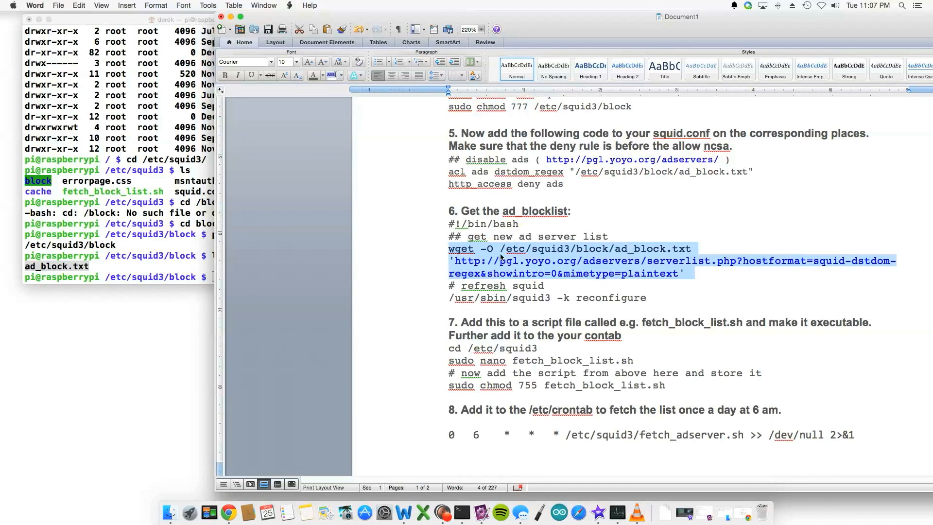
pyautogui.moveTo(89, 269)
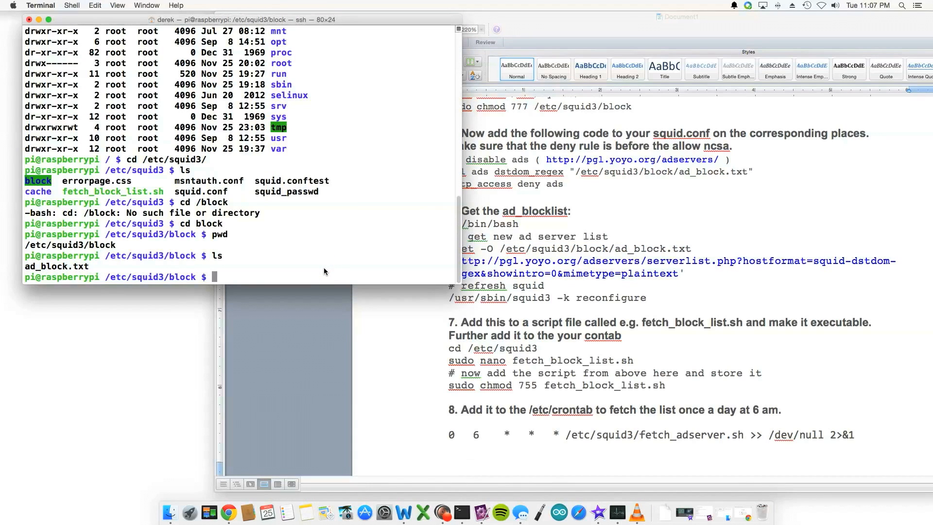
# Print ad_block.txt with cat to see the ad domain patterns
pyautogui.write('cat')
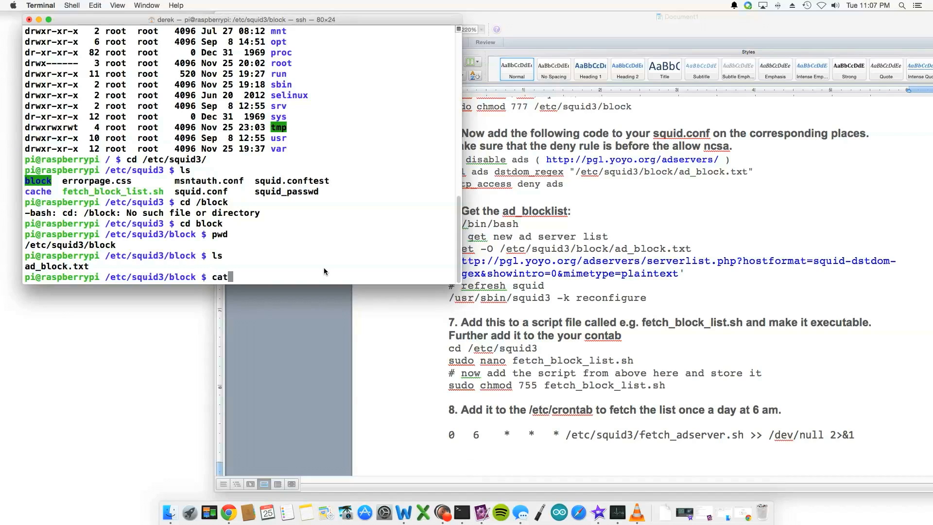
pyautogui.write('ad_block.txt')
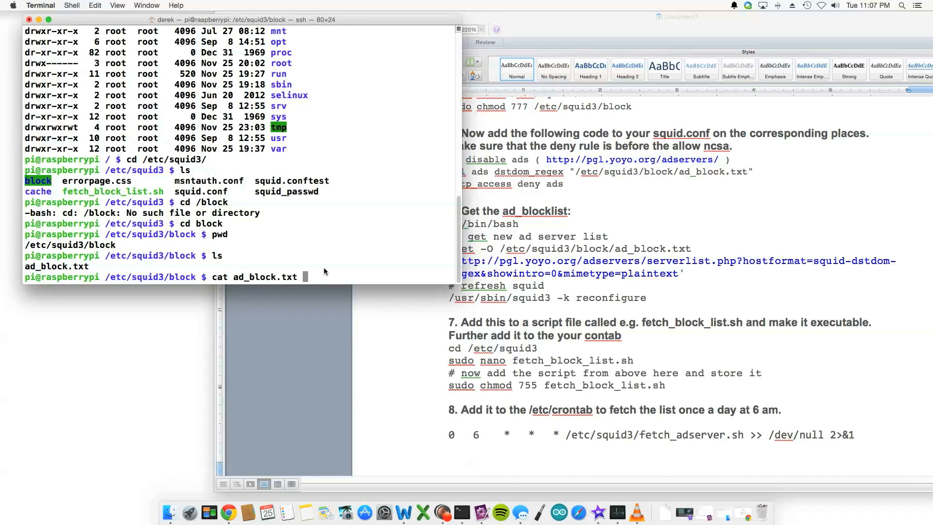
pyautogui.press('Return')
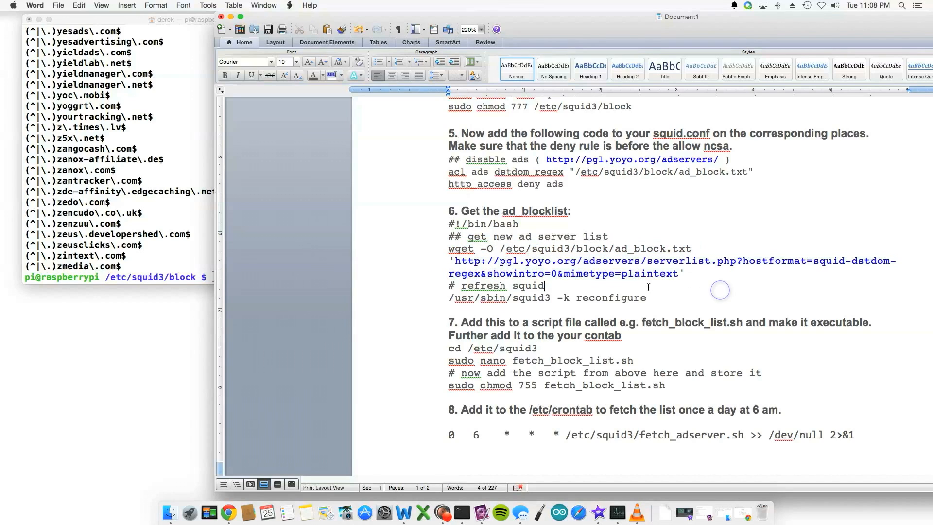
# Scroll to step 7 and select its cd /etc/squid3 command
pyautogui.scroll(-3)
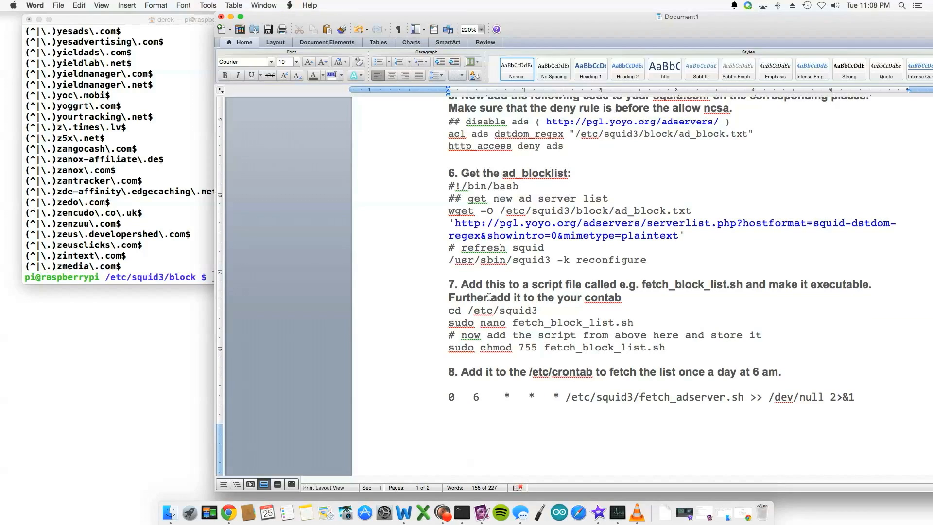
pyautogui.click(540, 310)
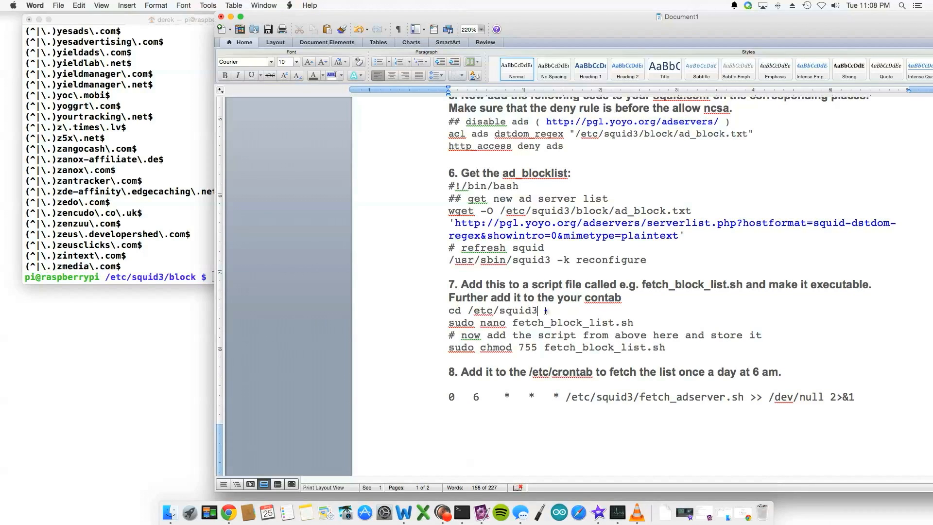
pyautogui.moveTo(448, 310); pyautogui.dragTo(538, 310)
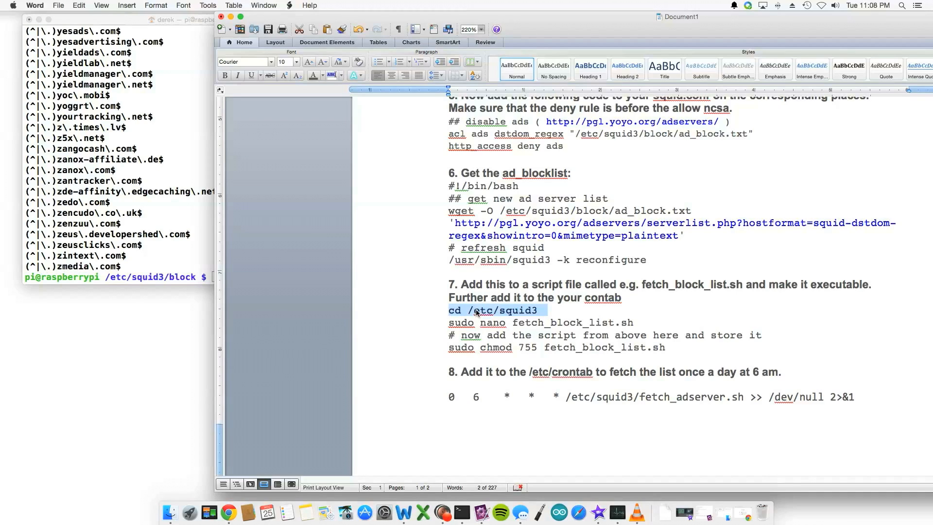
pyautogui.moveTo(553, 311)
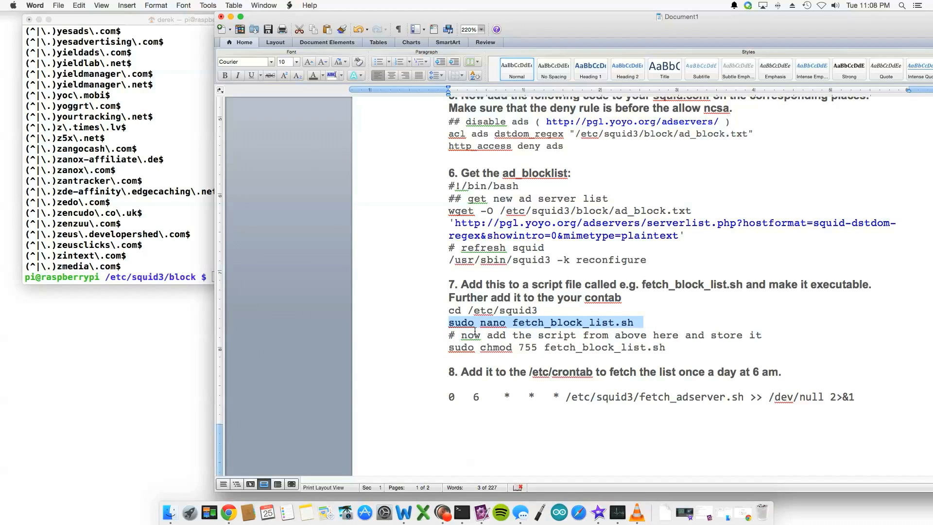
pyautogui.moveTo(604, 329)
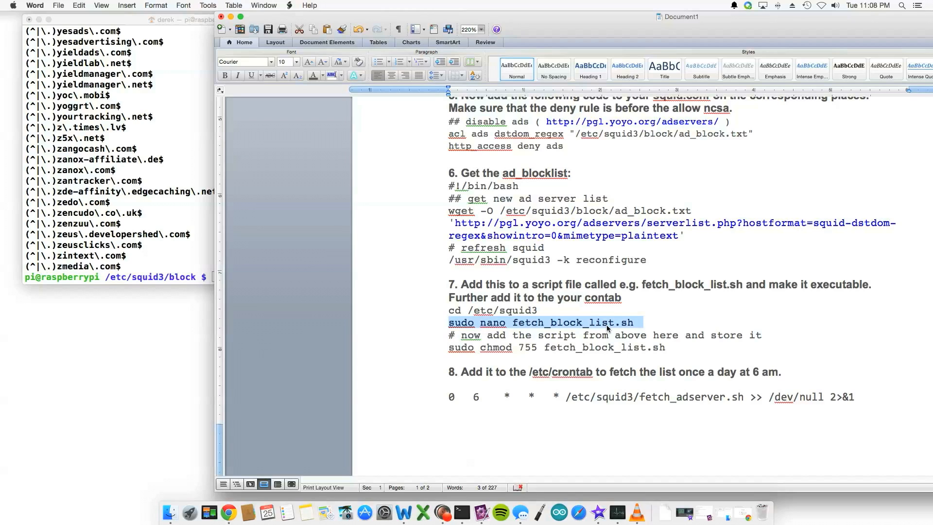
pyautogui.moveTo(498, 323)
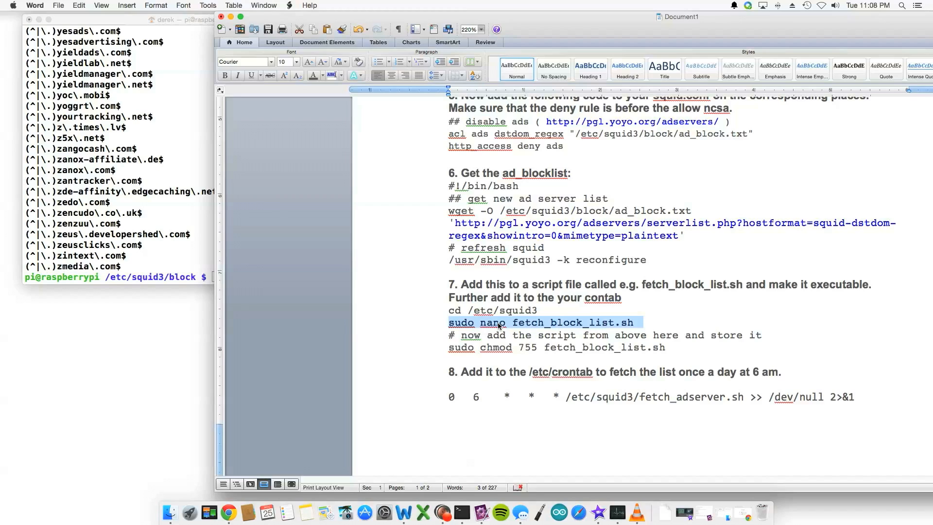
pyautogui.moveTo(609, 328)
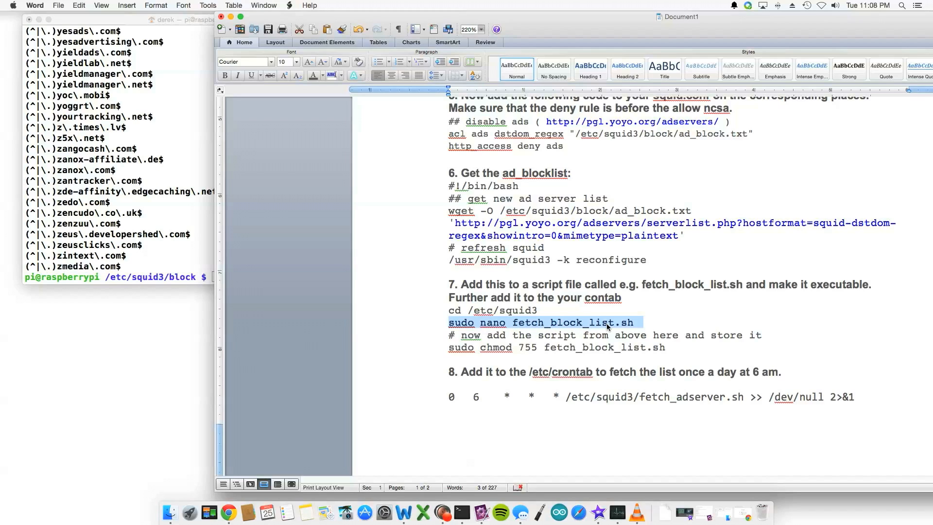
pyautogui.moveTo(549, 331)
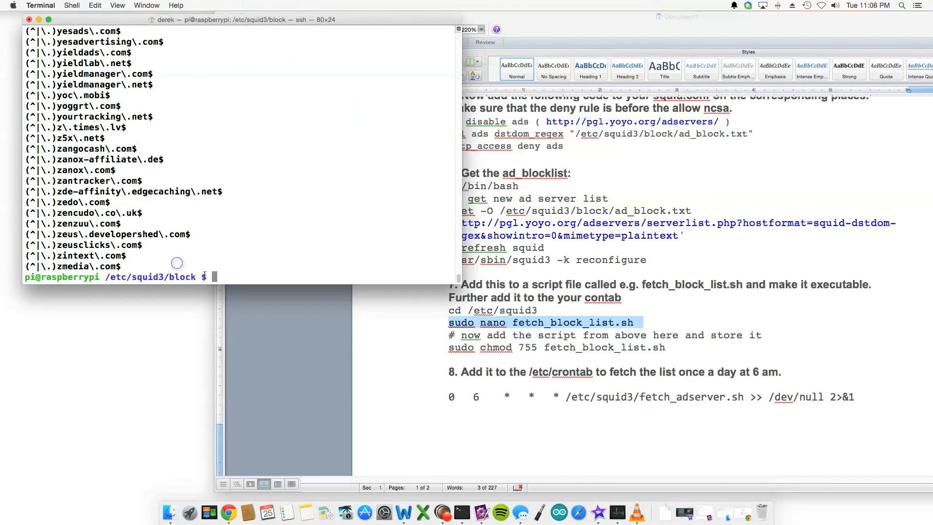
# List /etc/squid3 showing fetch_block_list.sh, then review the step 6 script and step 8 crontab line in the guide
pyautogui.write('ls')
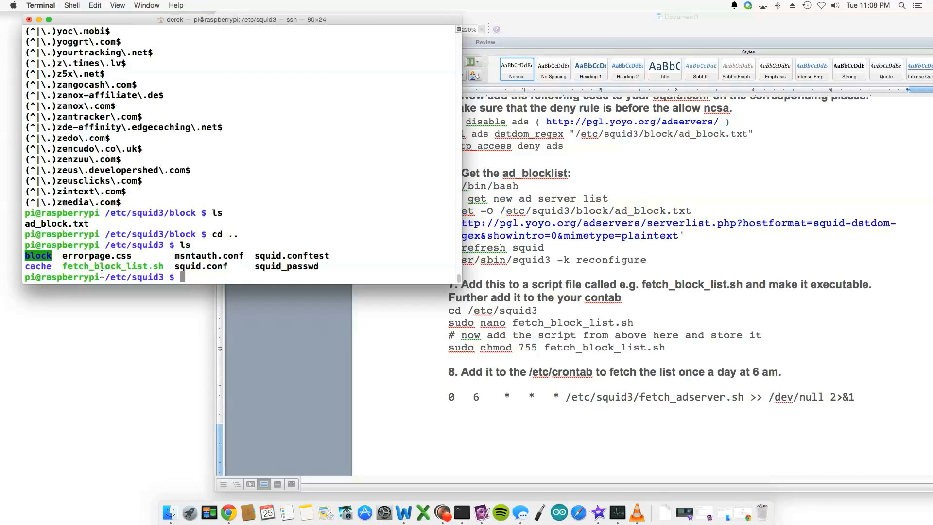
pyautogui.doubleClick(112, 267)
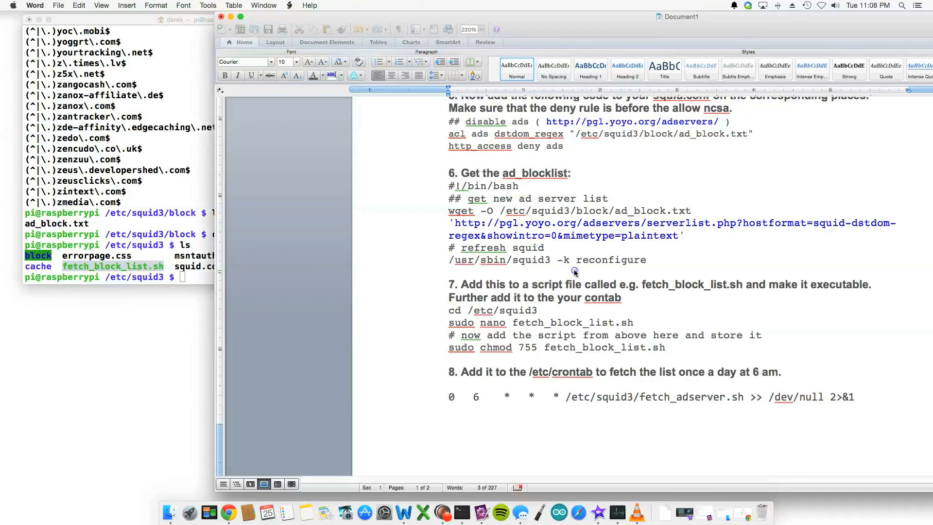
pyautogui.moveTo(450, 185); pyautogui.dragTo(646, 260)
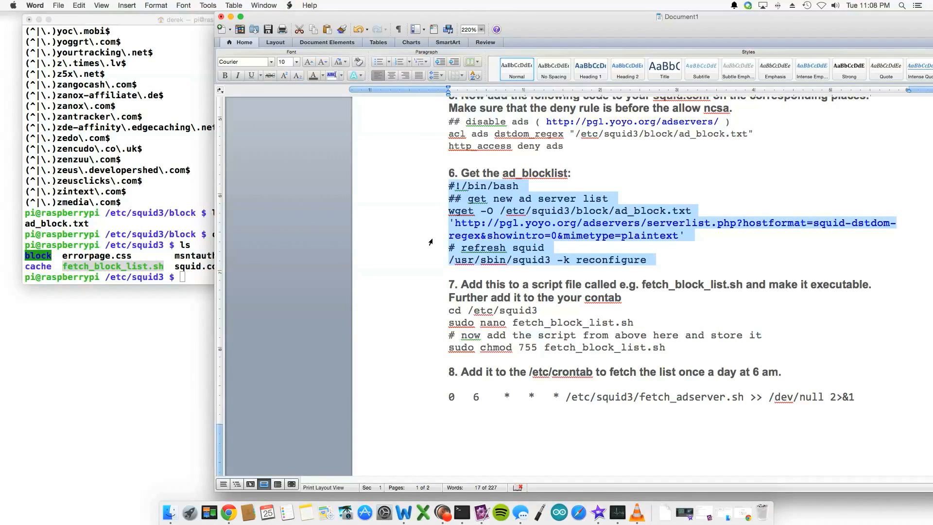
pyautogui.moveTo(559, 243)
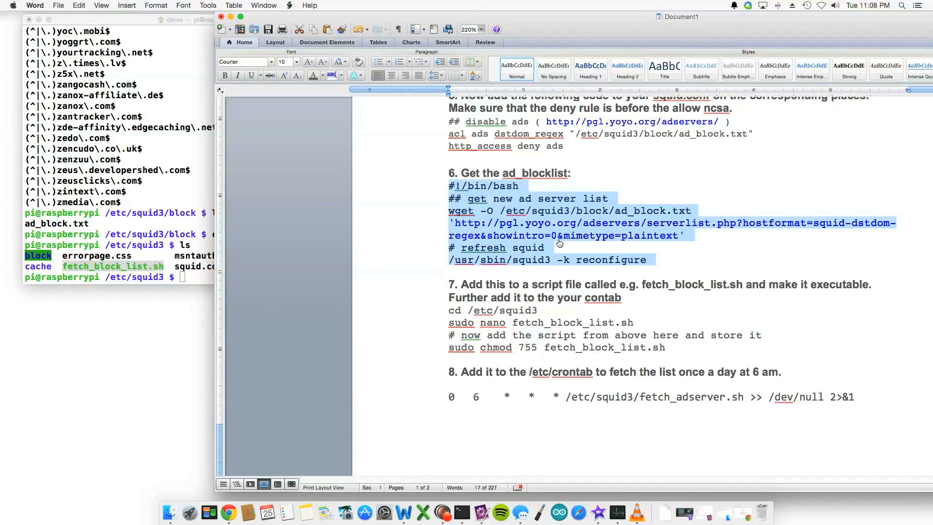
pyautogui.moveTo(692, 239)
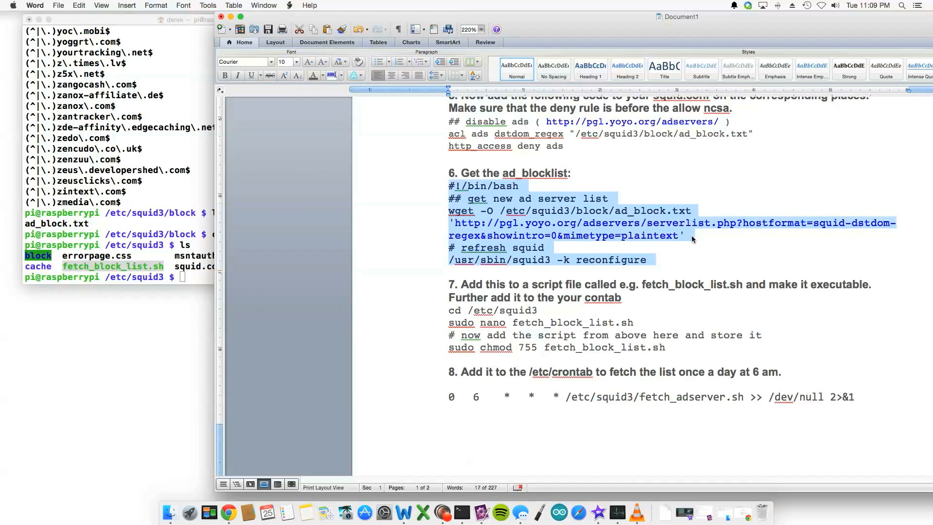
pyautogui.moveTo(664, 238)
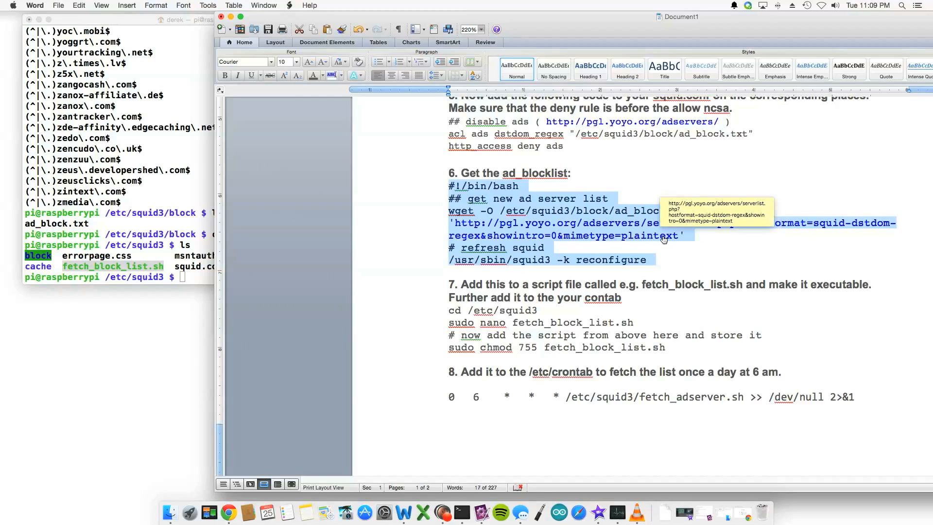
pyautogui.moveTo(533, 223)
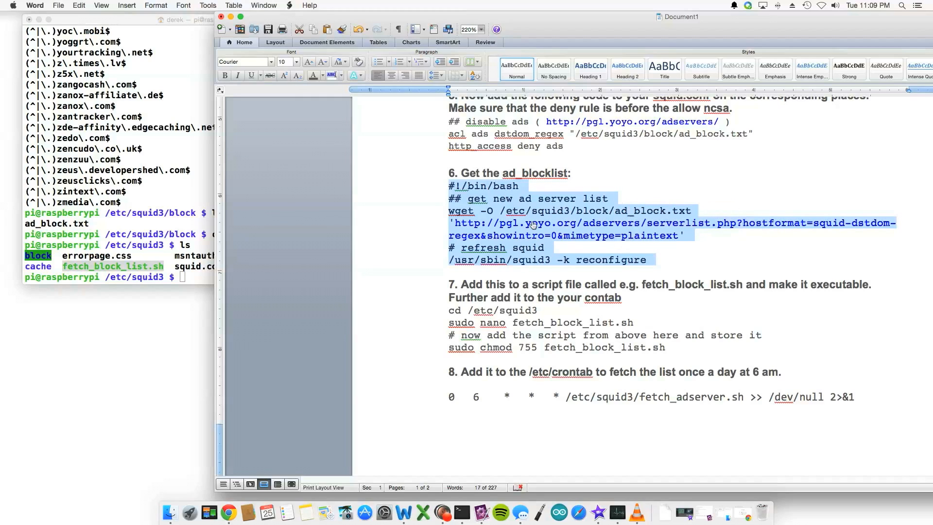
pyautogui.moveTo(183, 271)
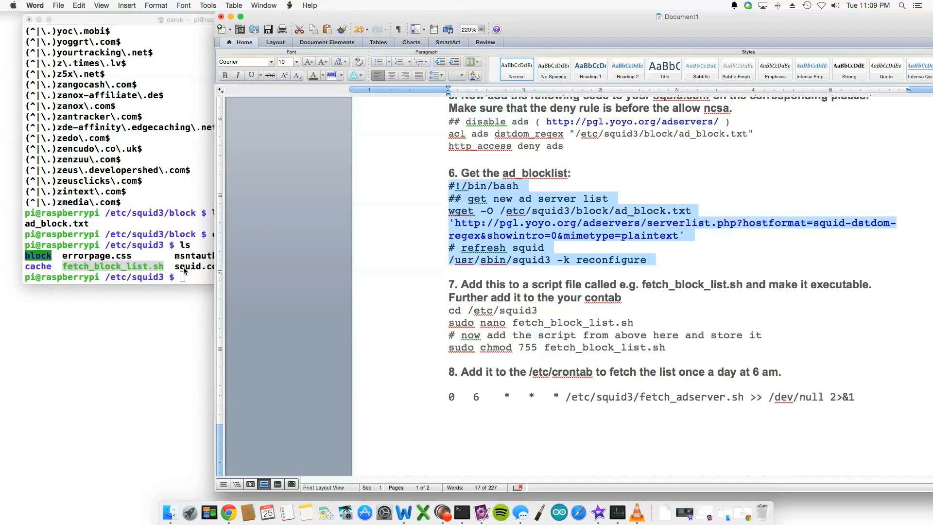
pyautogui.moveTo(537, 260)
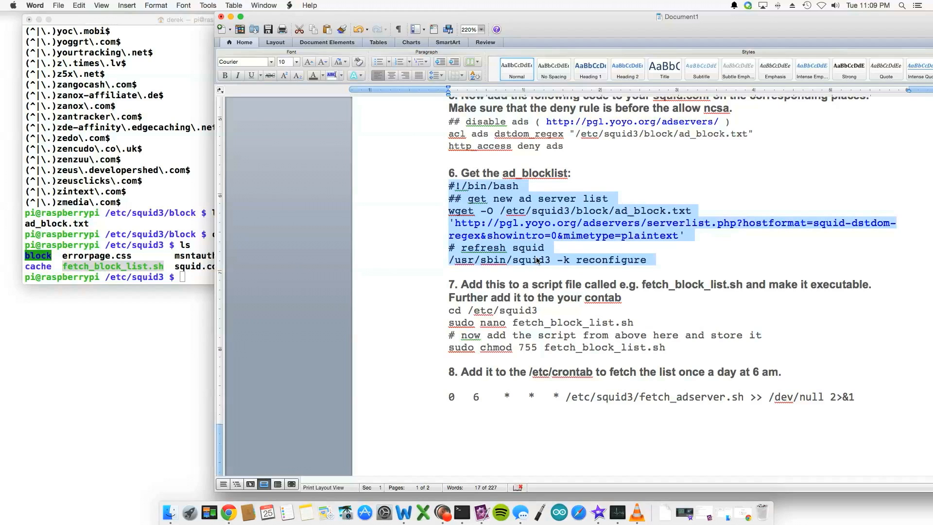
pyautogui.moveTo(584, 262)
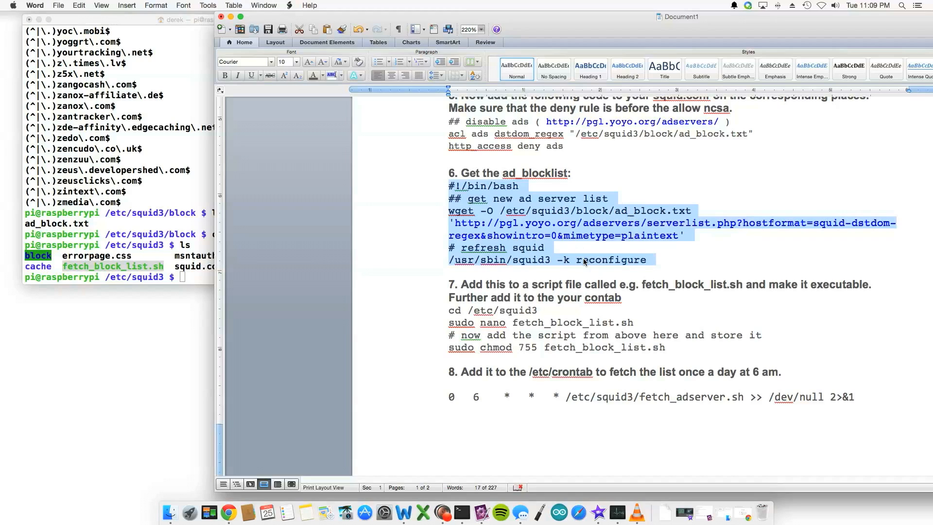
pyautogui.click(541, 311)
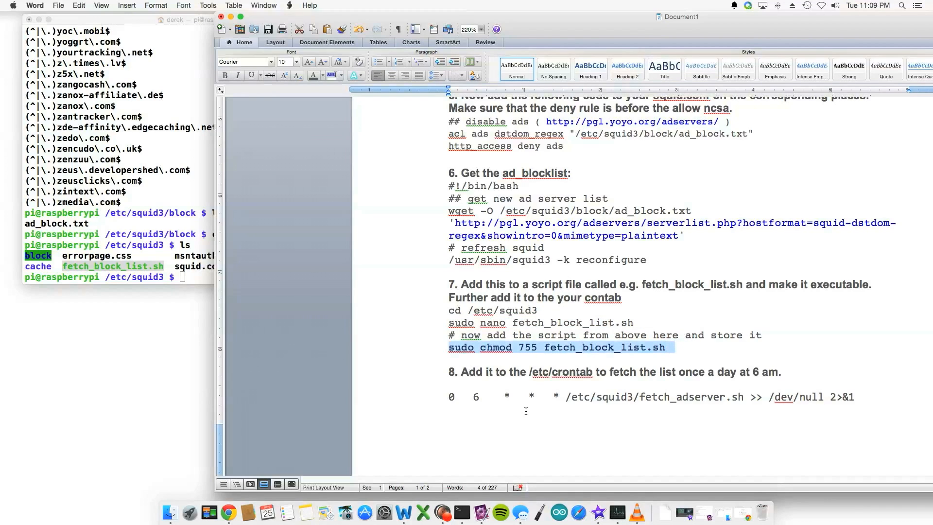
pyautogui.moveTo(446, 397)
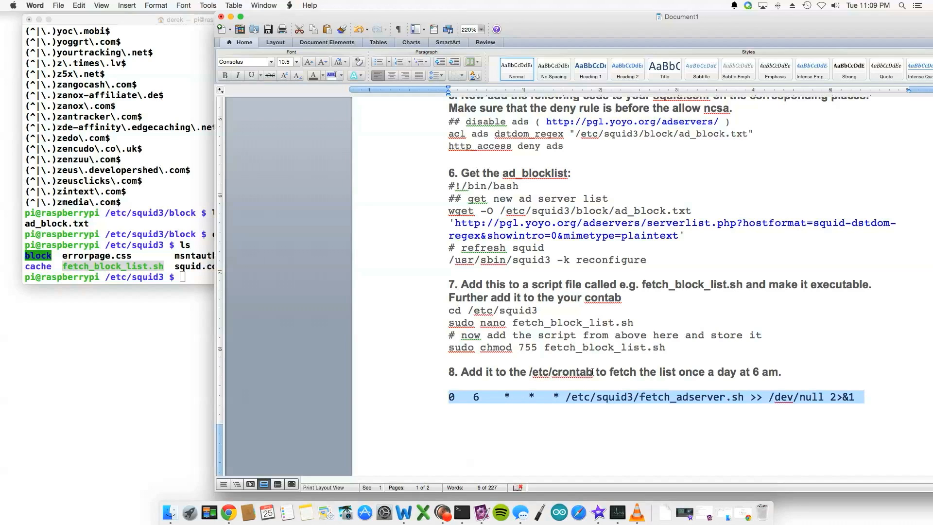
pyautogui.rightClick(562, 371)
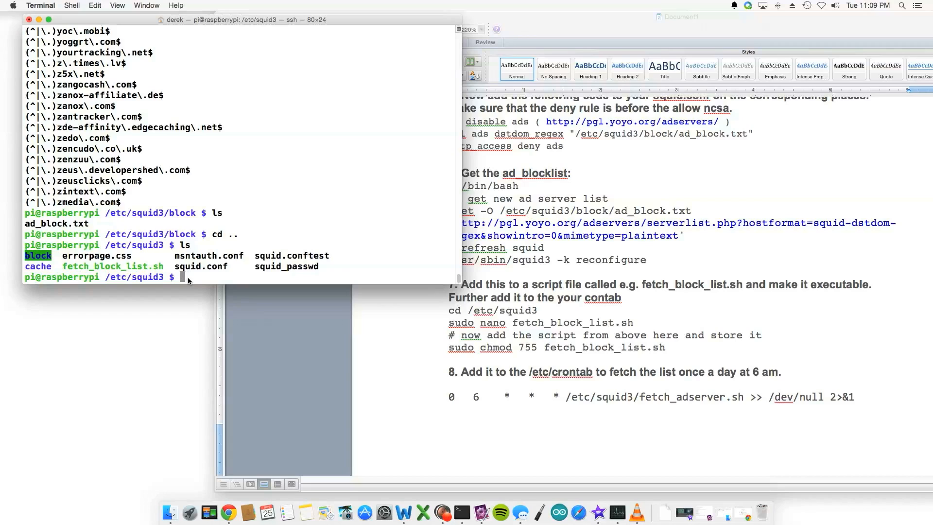
# Run sudo nano on the pasted /etc/crontab path to reopen the crontab
pyautogui.write('sudo nano')
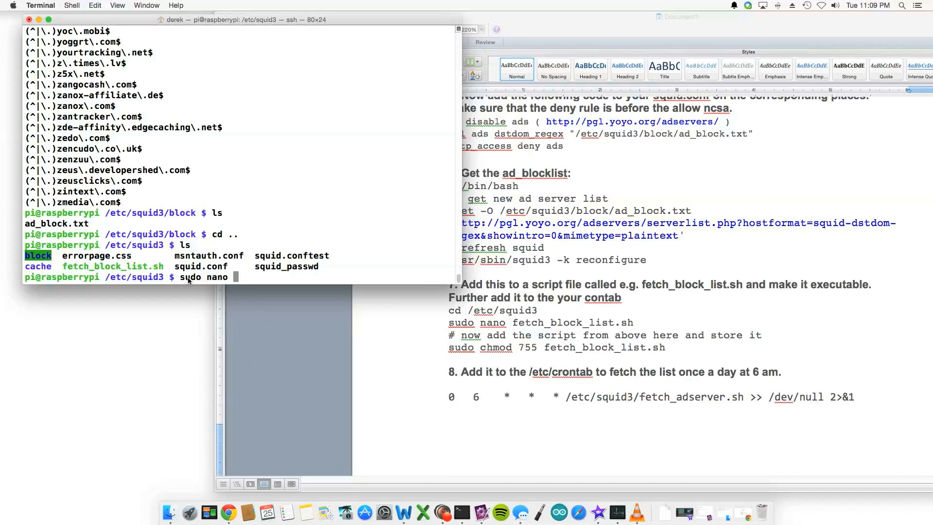
pyautogui.rightClick(237, 277)
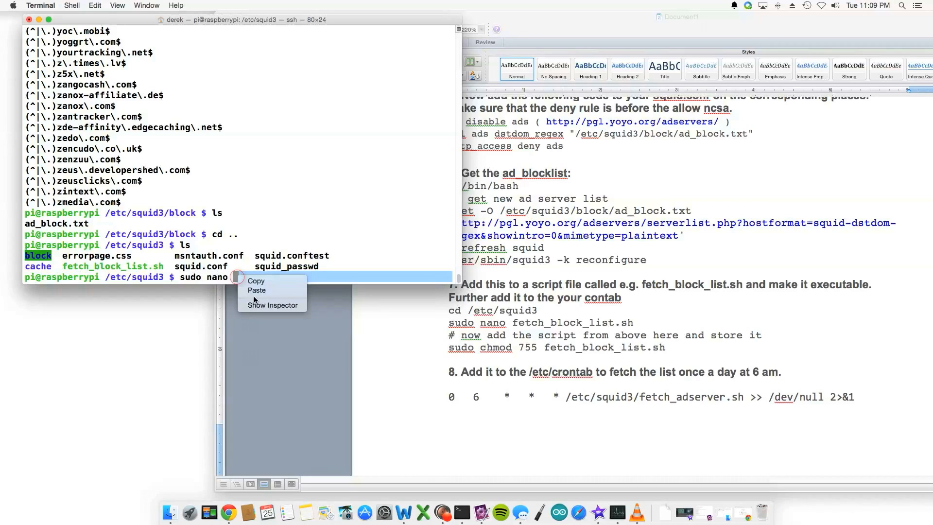
pyautogui.click(256, 290)
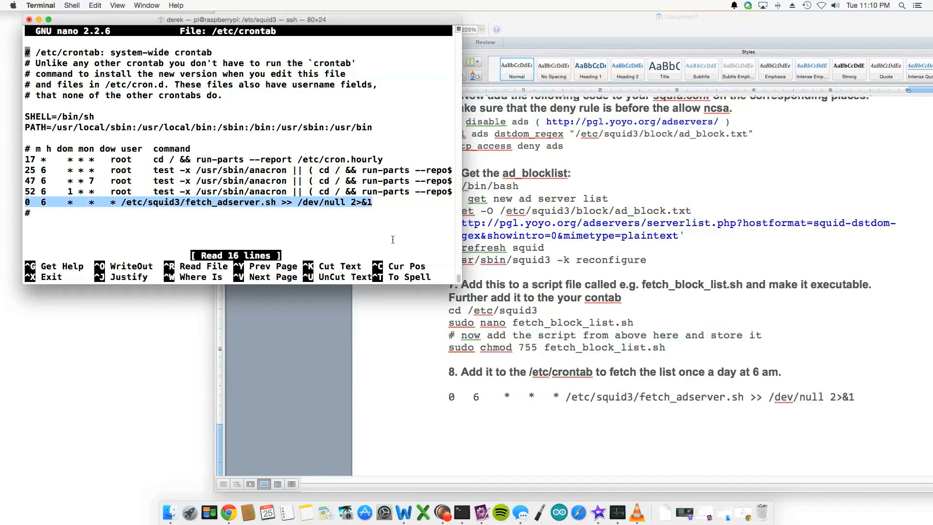
pyautogui.moveTo(685, 241)
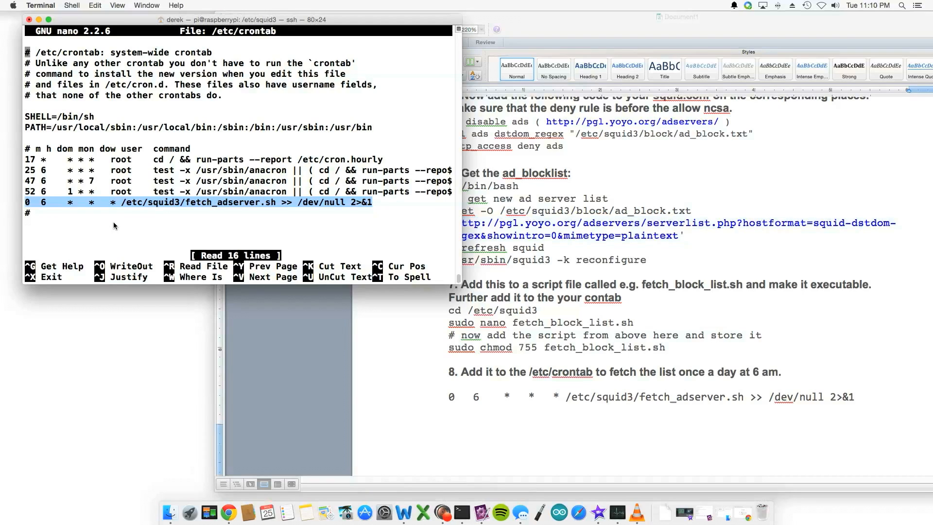
pyautogui.moveTo(84, 210)
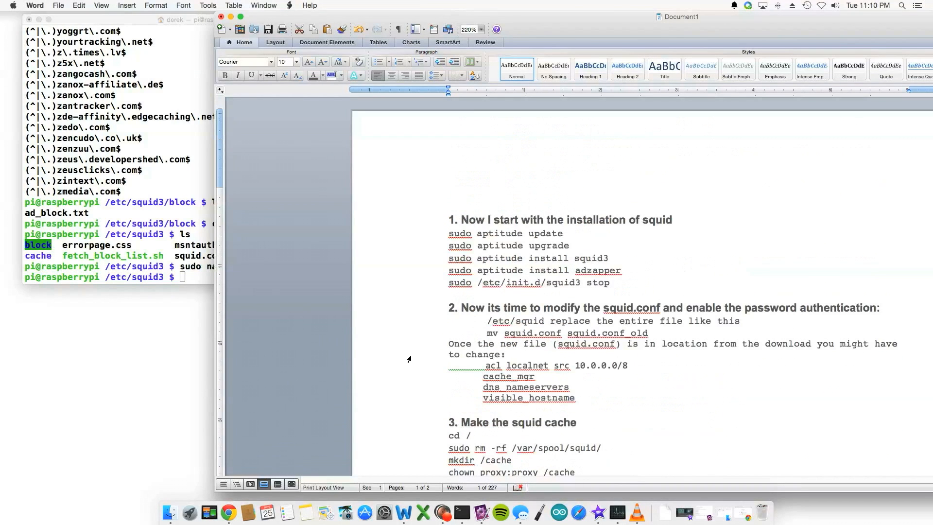
pyautogui.moveTo(415, 373)
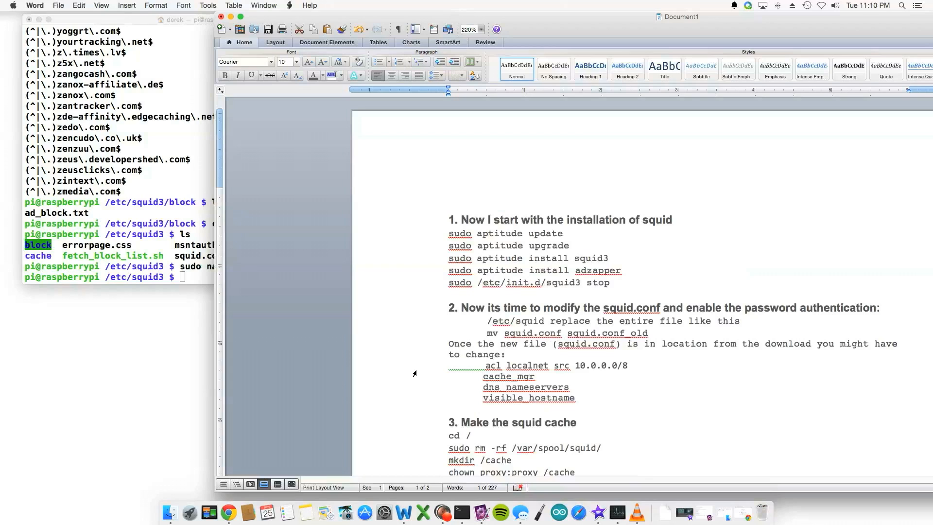
# Reread the Word notes down to the crontab step, then launch System Preferences from the Dock
pyautogui.scroll(-3)
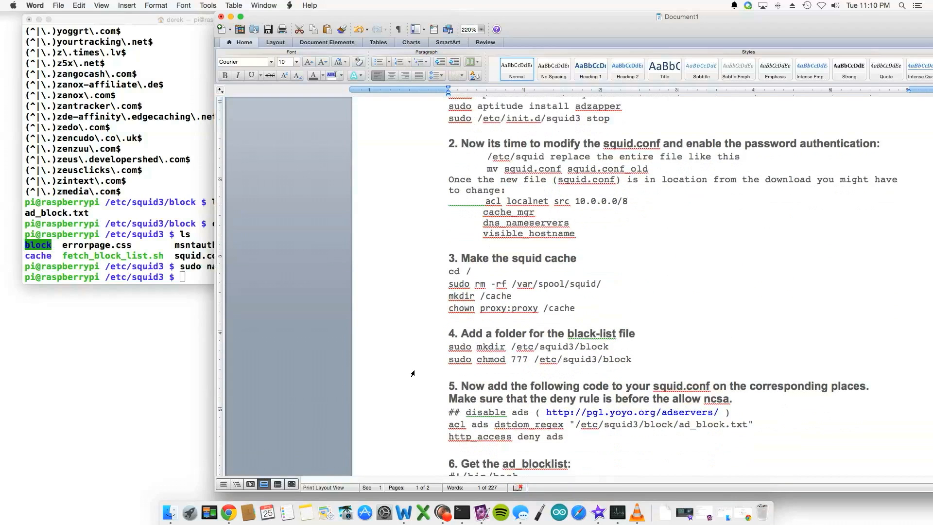
pyautogui.scroll(-3)
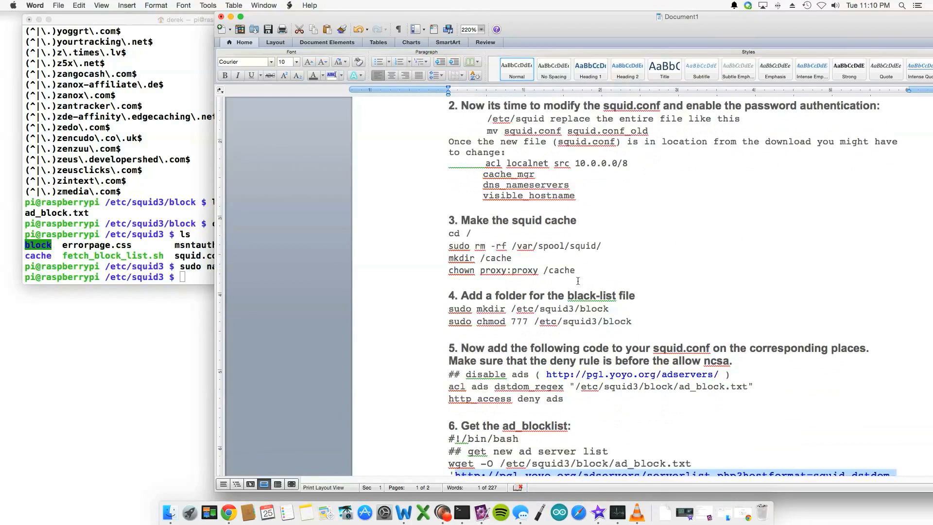
pyautogui.doubleClick(560, 270)
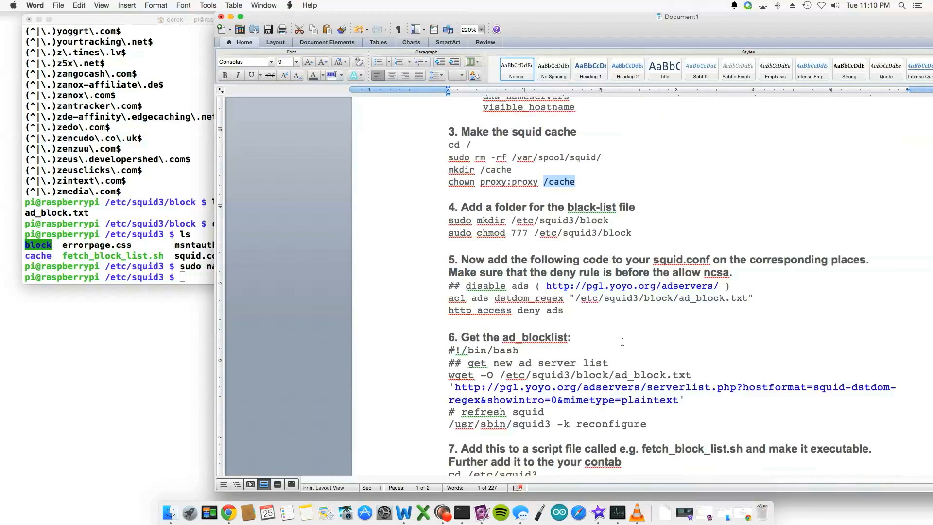
pyautogui.scroll(-3)
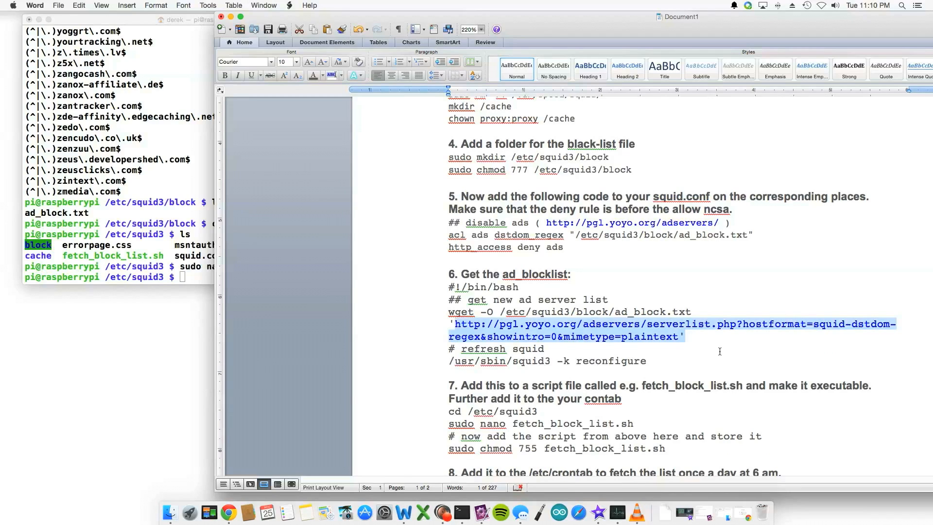
pyautogui.click(710, 346)
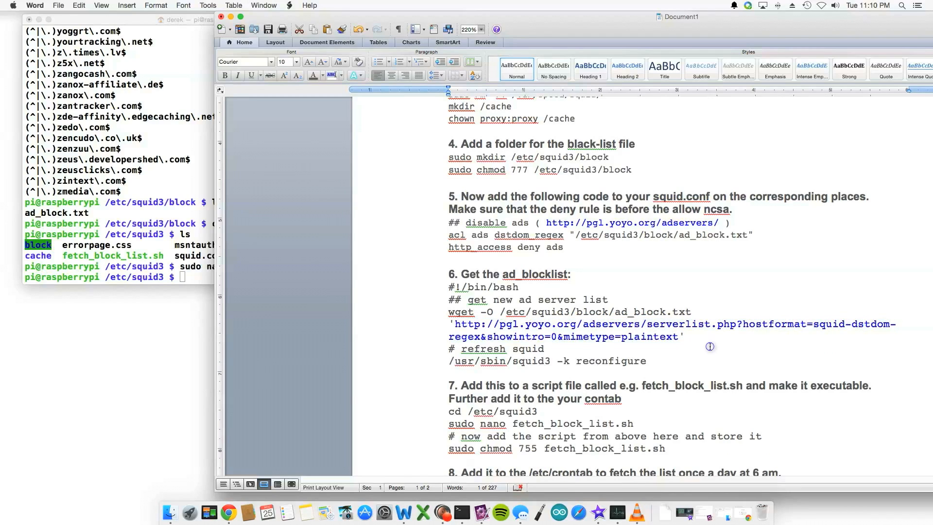
pyautogui.moveTo(703, 345)
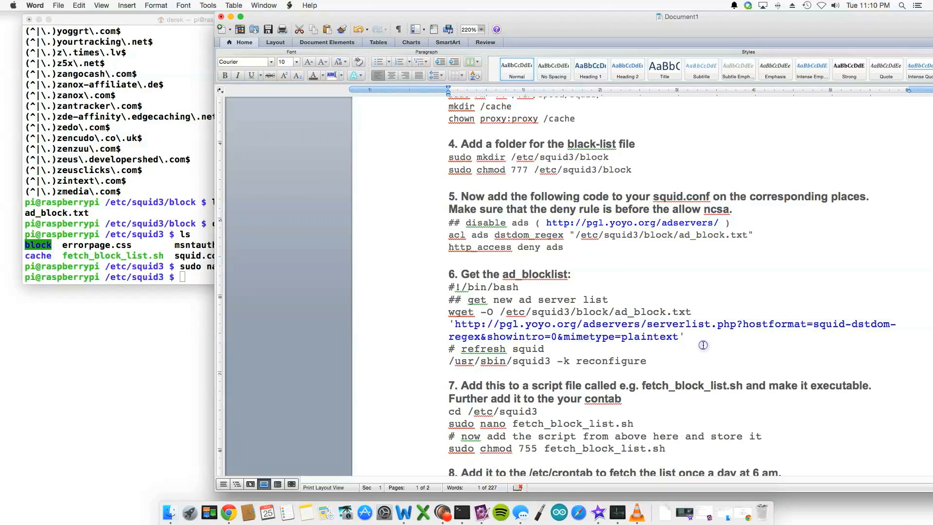
pyautogui.scroll(-3)
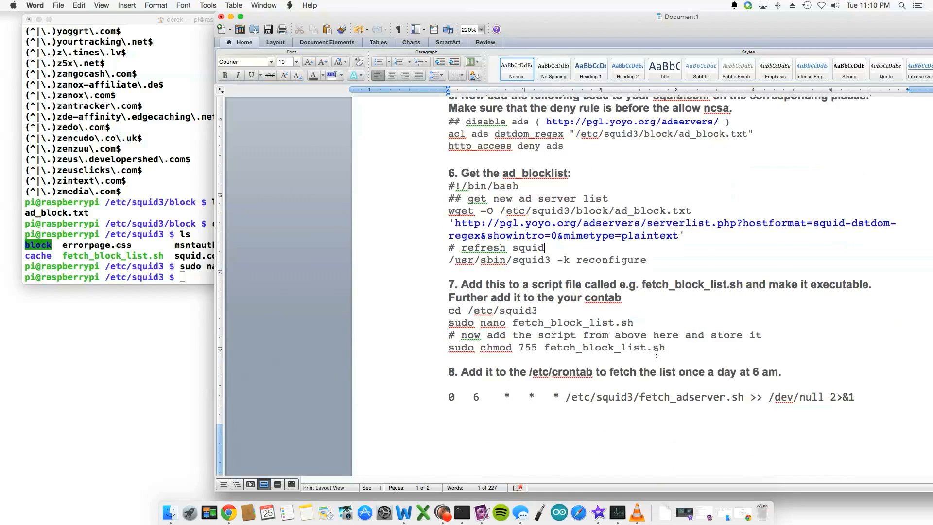
pyautogui.moveTo(384, 512)
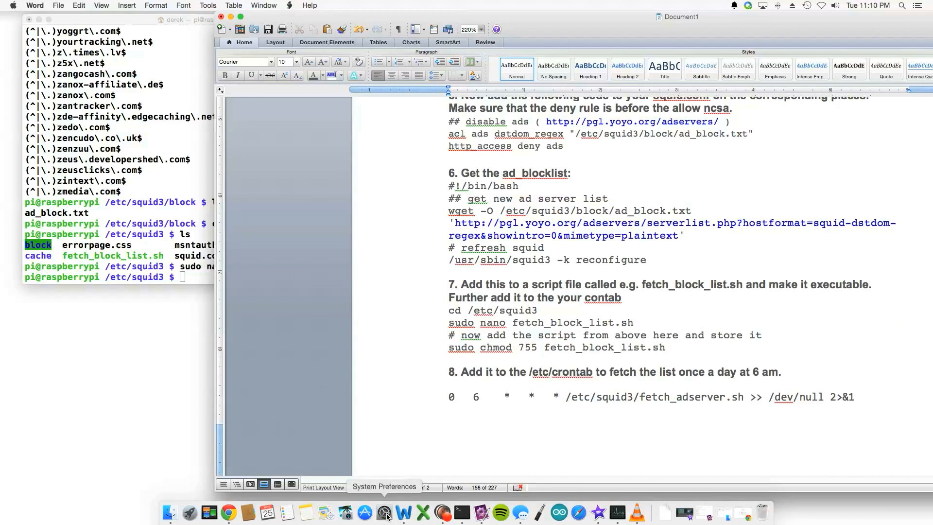
pyautogui.click(392, 511)
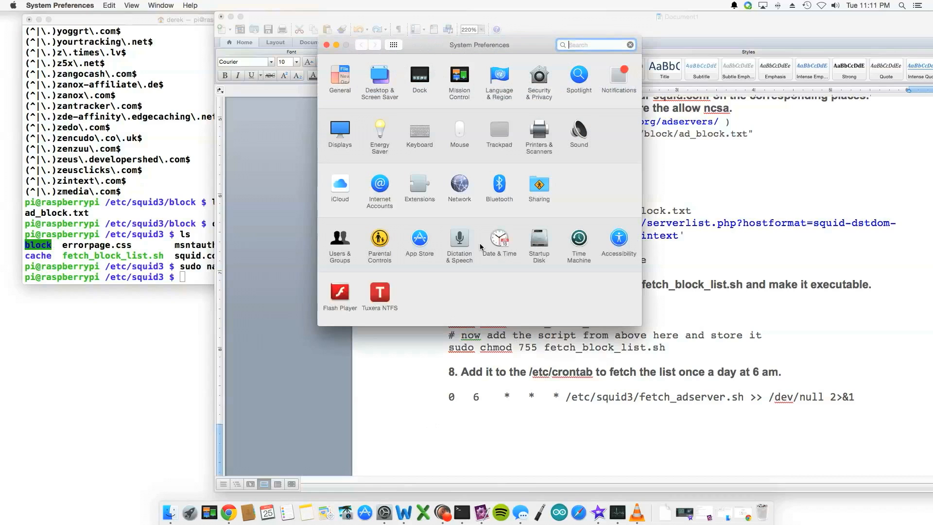
# Show the Network pane with the Ethernet connection's manual IPv4 settings (10.0.1.13, router 10.0.1.1)
pyautogui.click(460, 185)
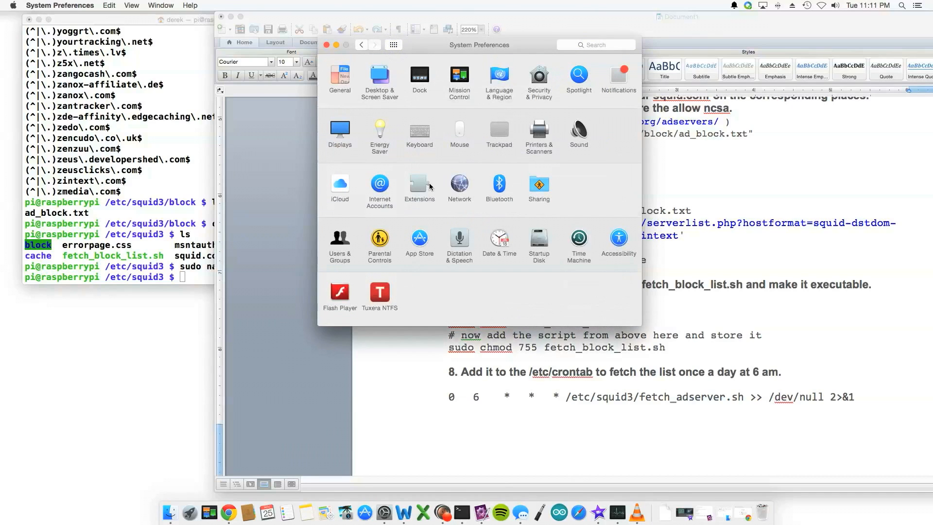
pyautogui.click(458, 183)
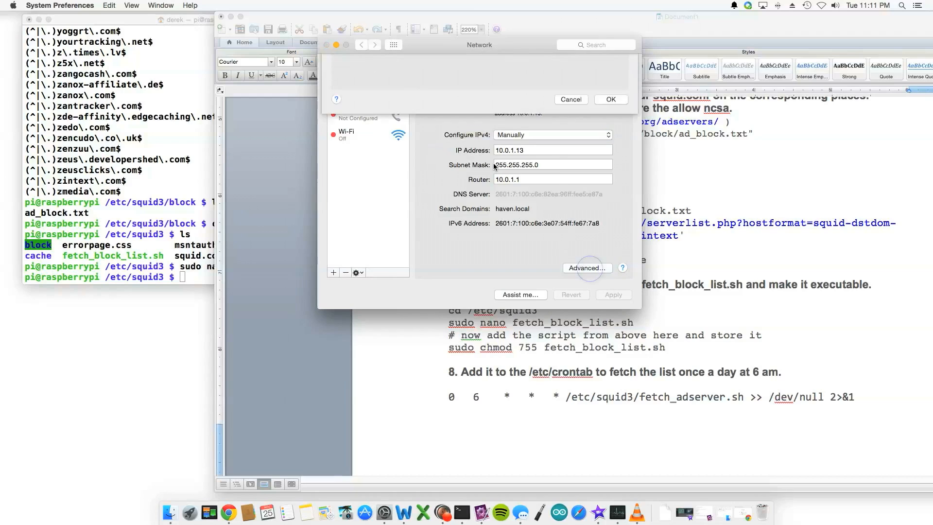
# Review the Ethernet proxies: HTTP and HTTPS web proxies at server 10.0.1.118, port 3128
pyautogui.click(587, 268)
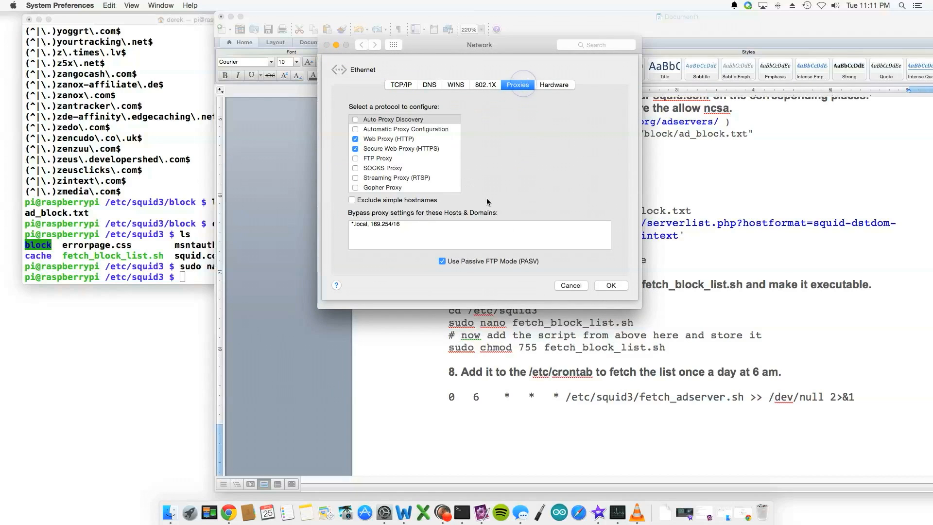
pyautogui.click(388, 139)
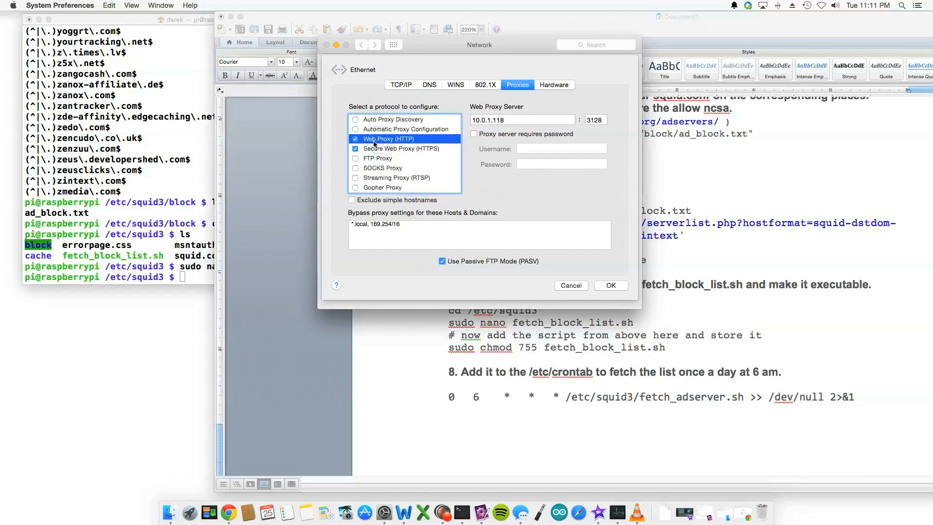
pyautogui.click(522, 119)
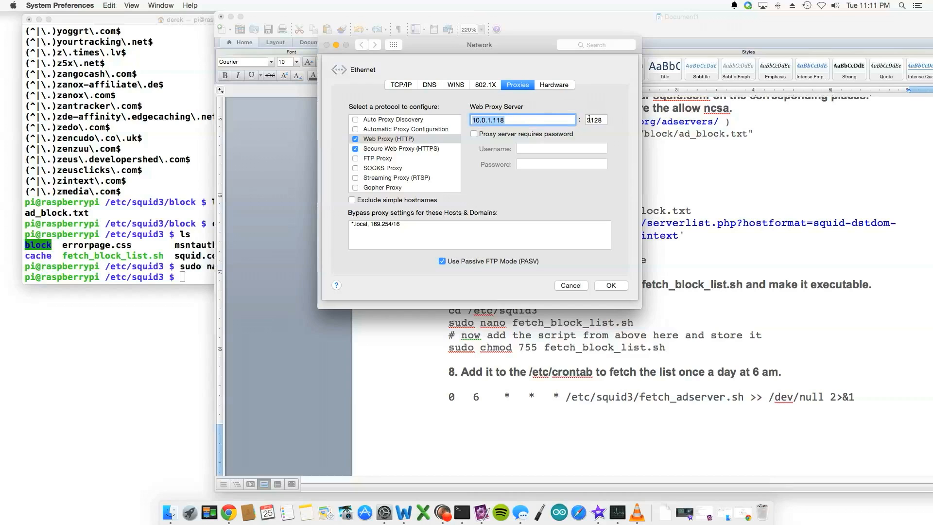
pyautogui.click(596, 120)
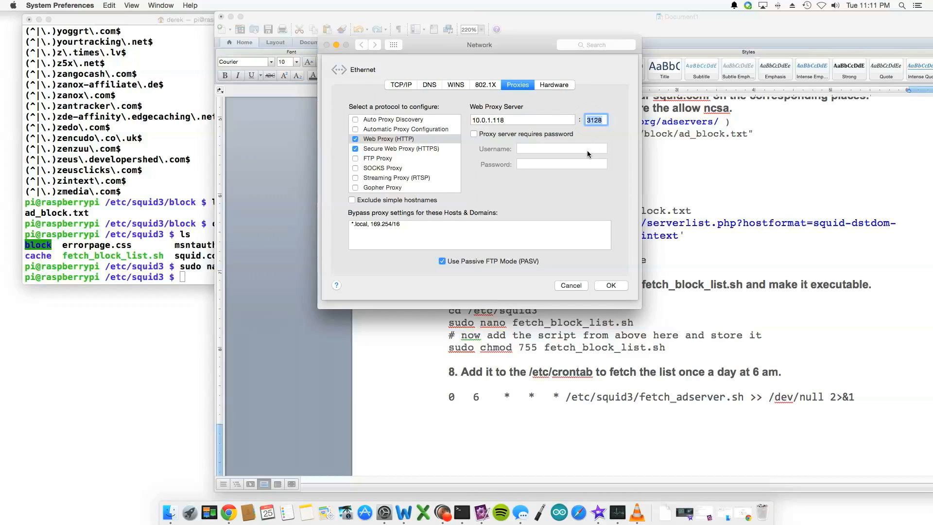
pyautogui.moveTo(587, 134)
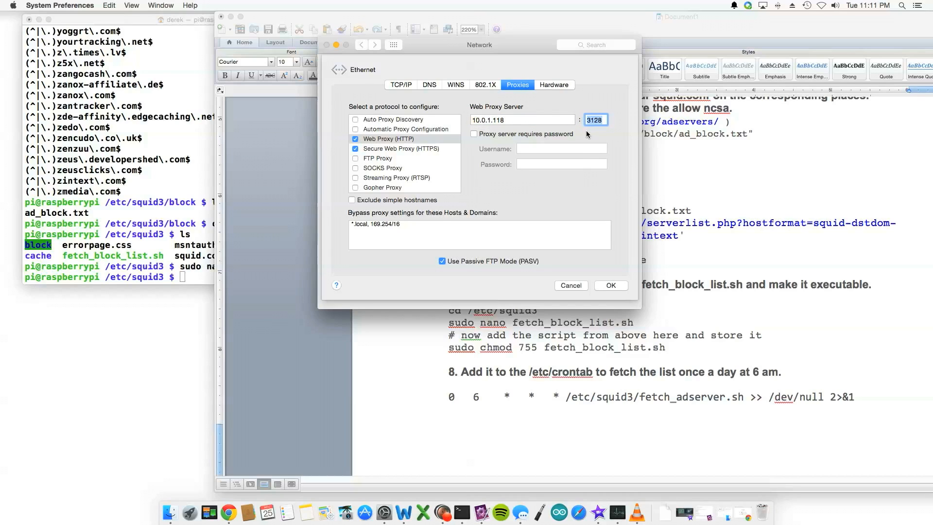
pyautogui.click(388, 139)
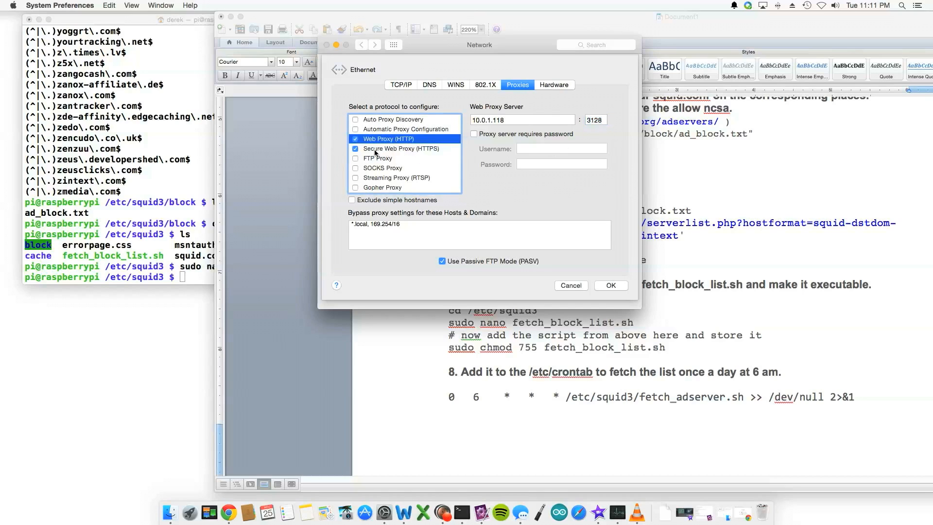
pyautogui.click(404, 149)
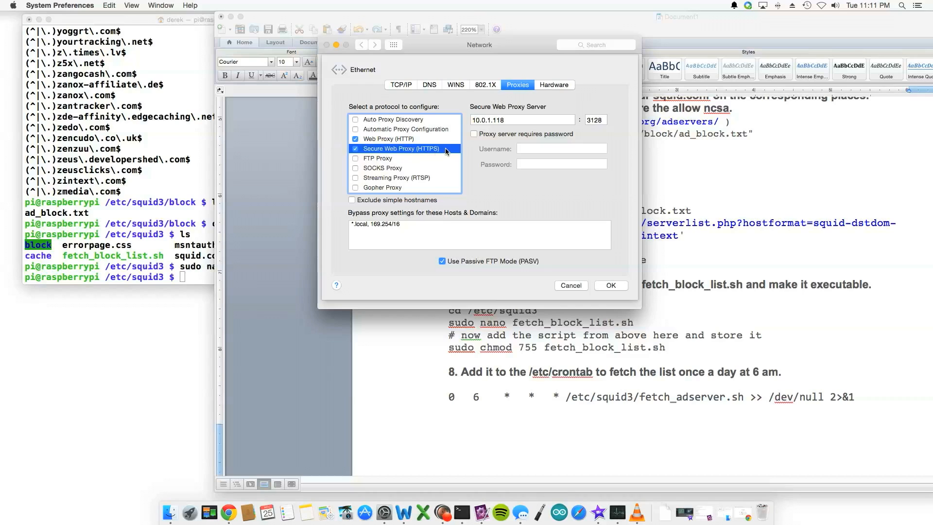
pyautogui.moveTo(457, 209)
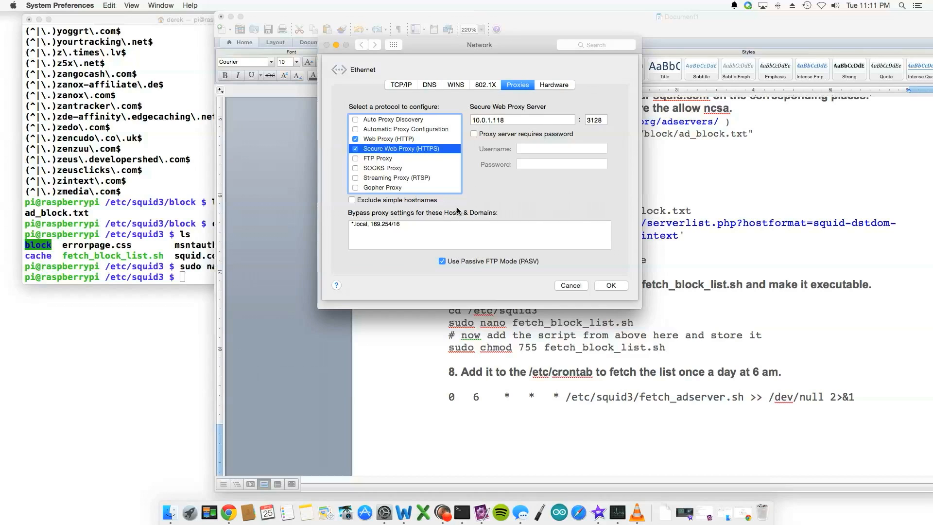
pyautogui.moveTo(530, 192)
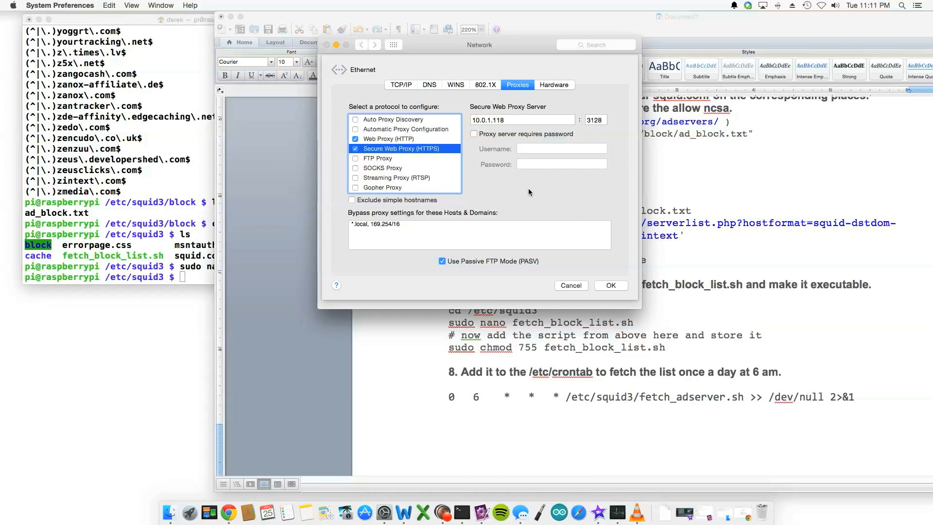
pyautogui.moveTo(421, 121)
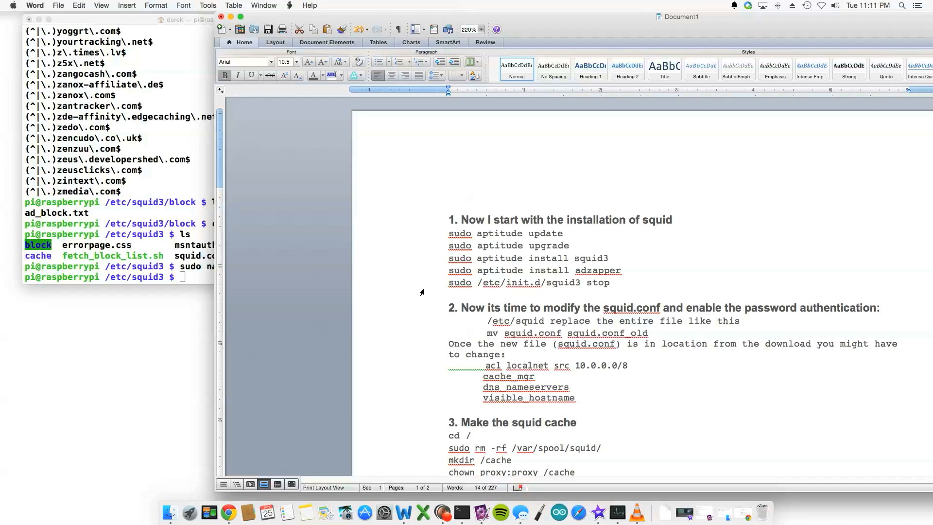
pyautogui.moveTo(442, 514)
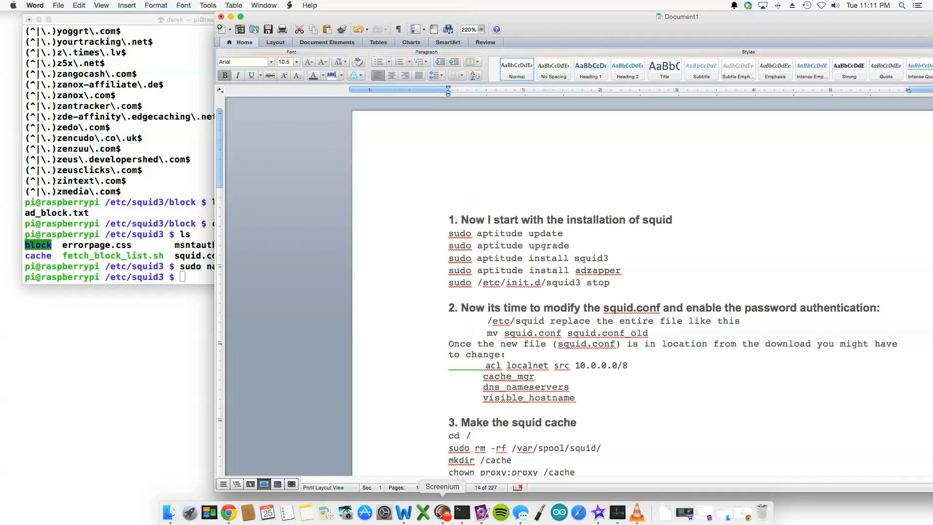